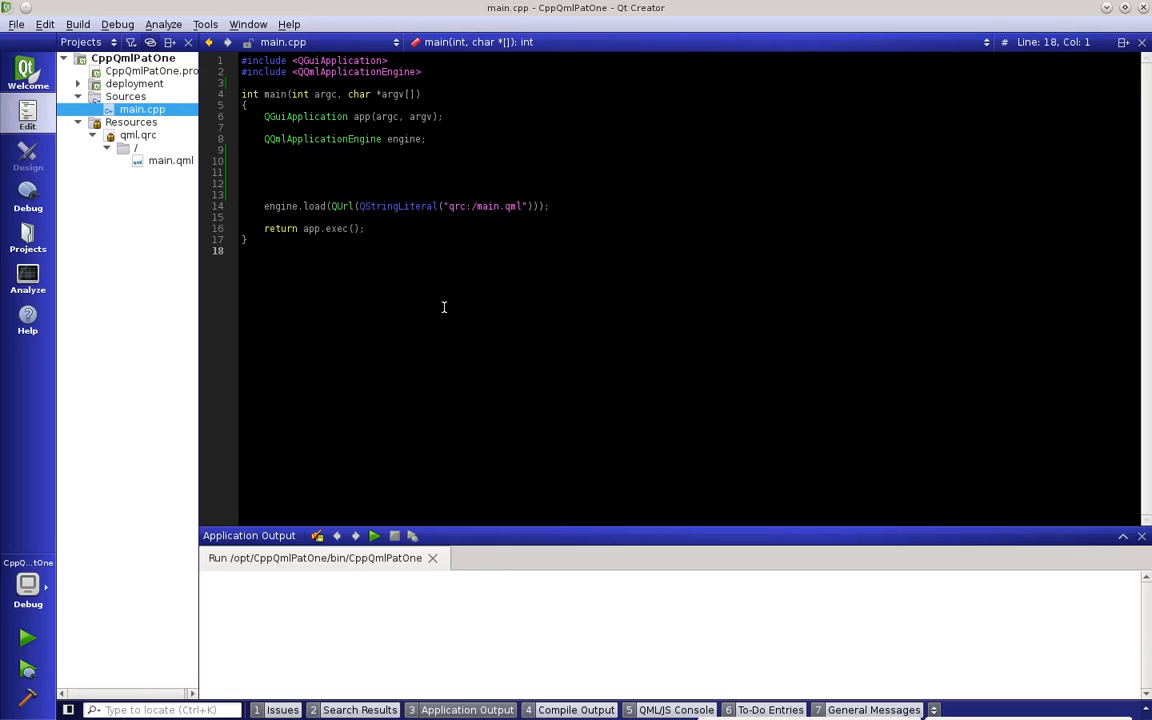
- Add #include <QDebug> and #include <QUrl> below the existing includes in main.cpp
{"action": "left_click", "coordinate": [242, 194]}
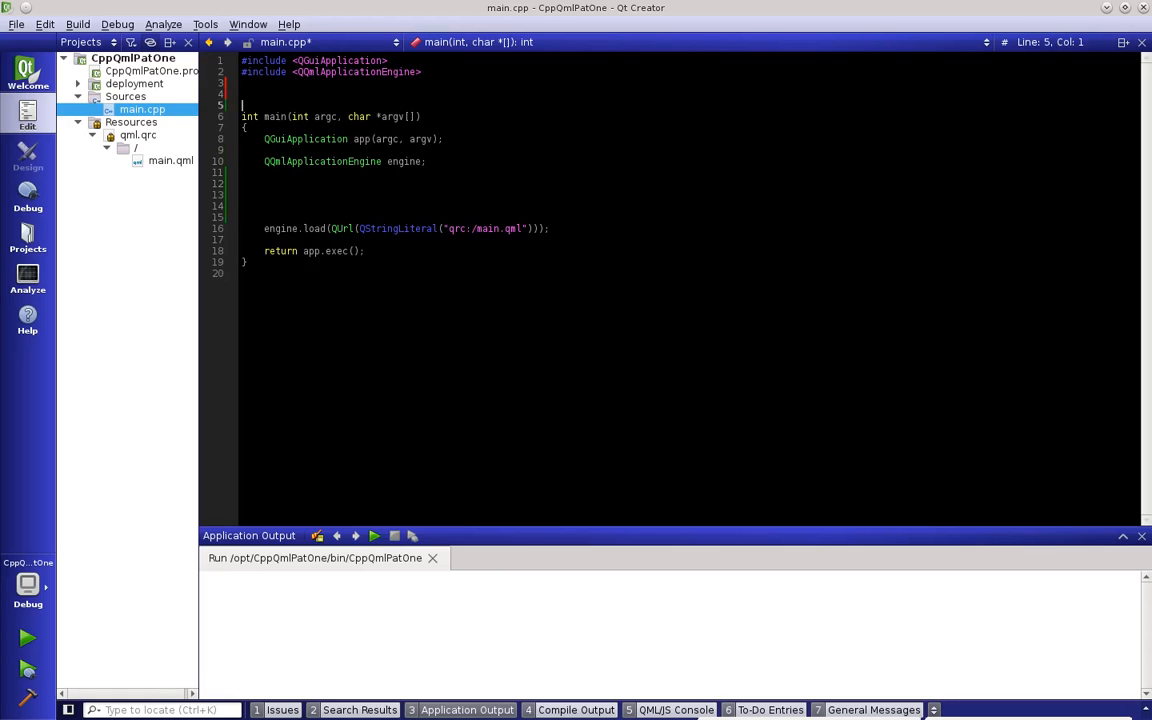
{"action": "type", "text": "#include"}
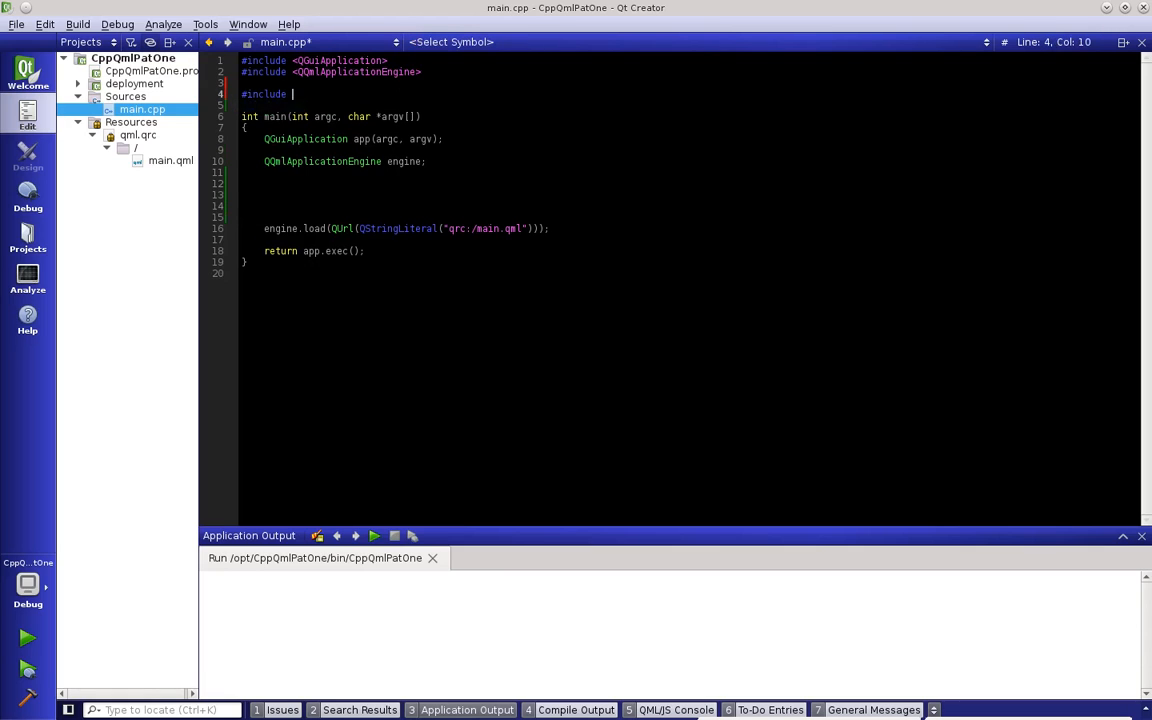
{"action": "type", "text": "<QD>"}
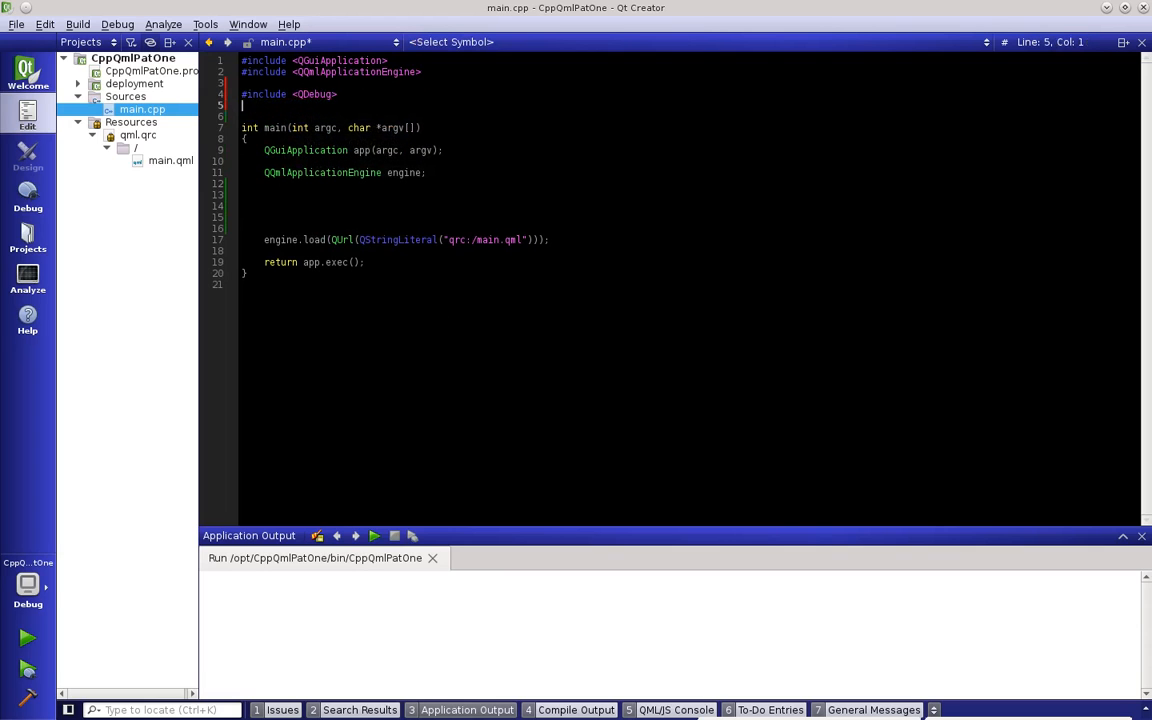
{"action": "type", "text": "include"}
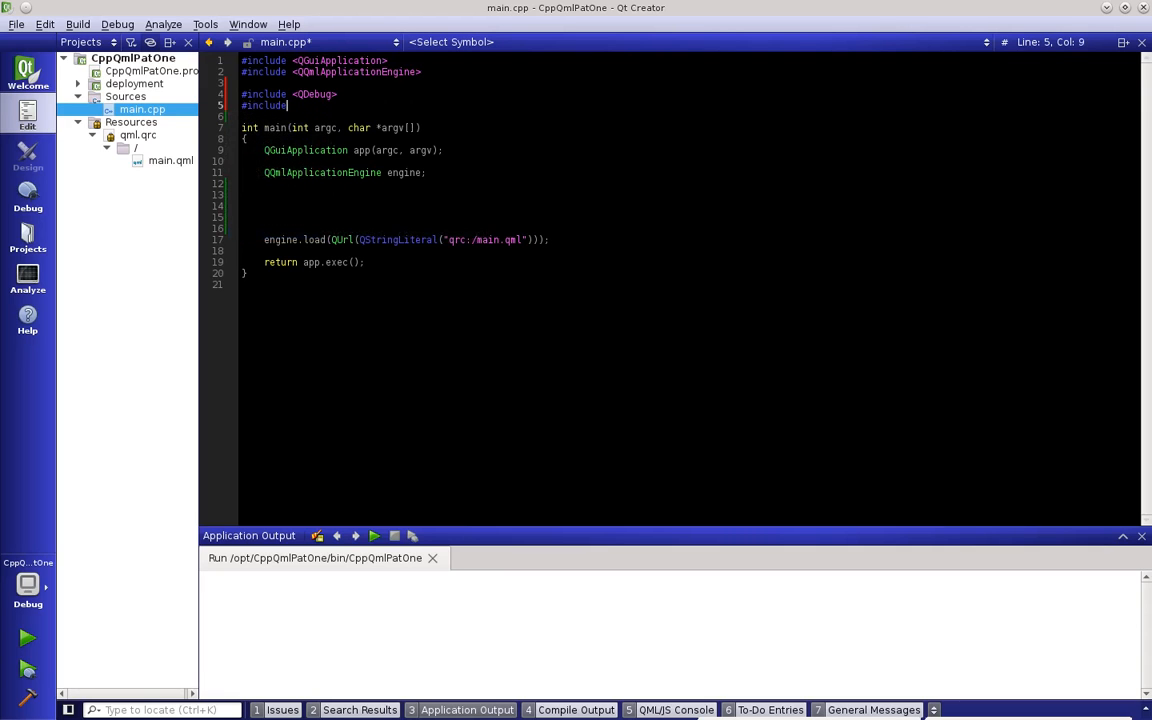
{"action": "type", "text": "<>"}
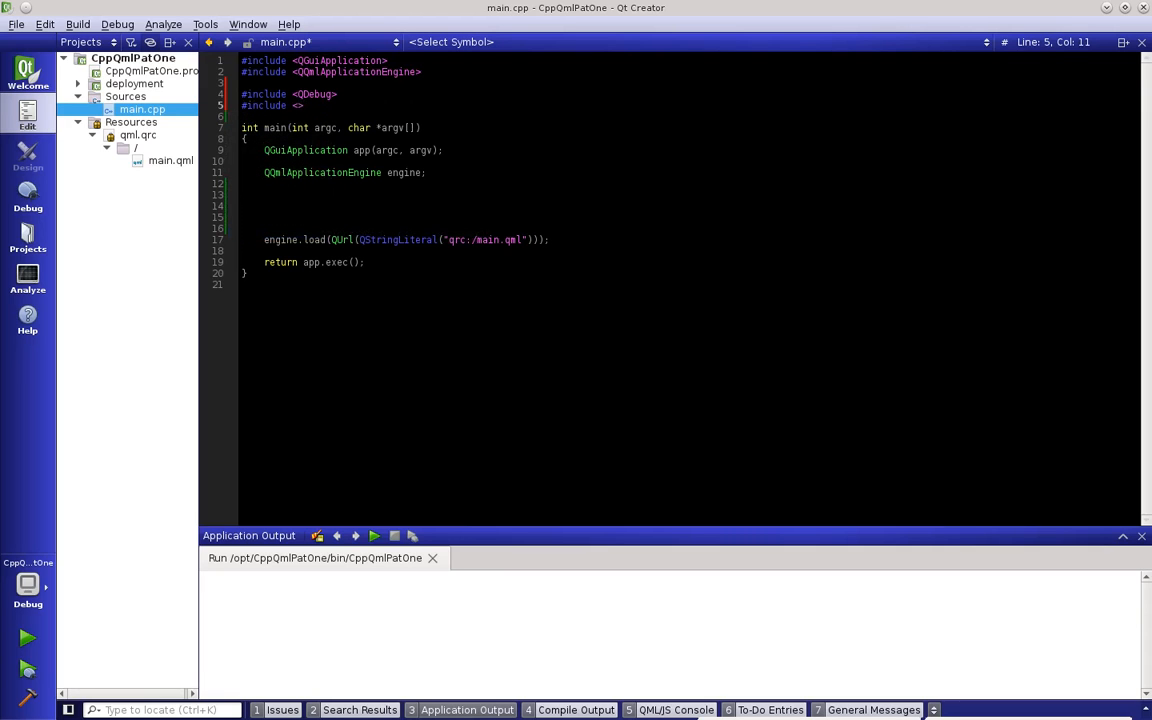
{"action": "type", "text": "Url"}
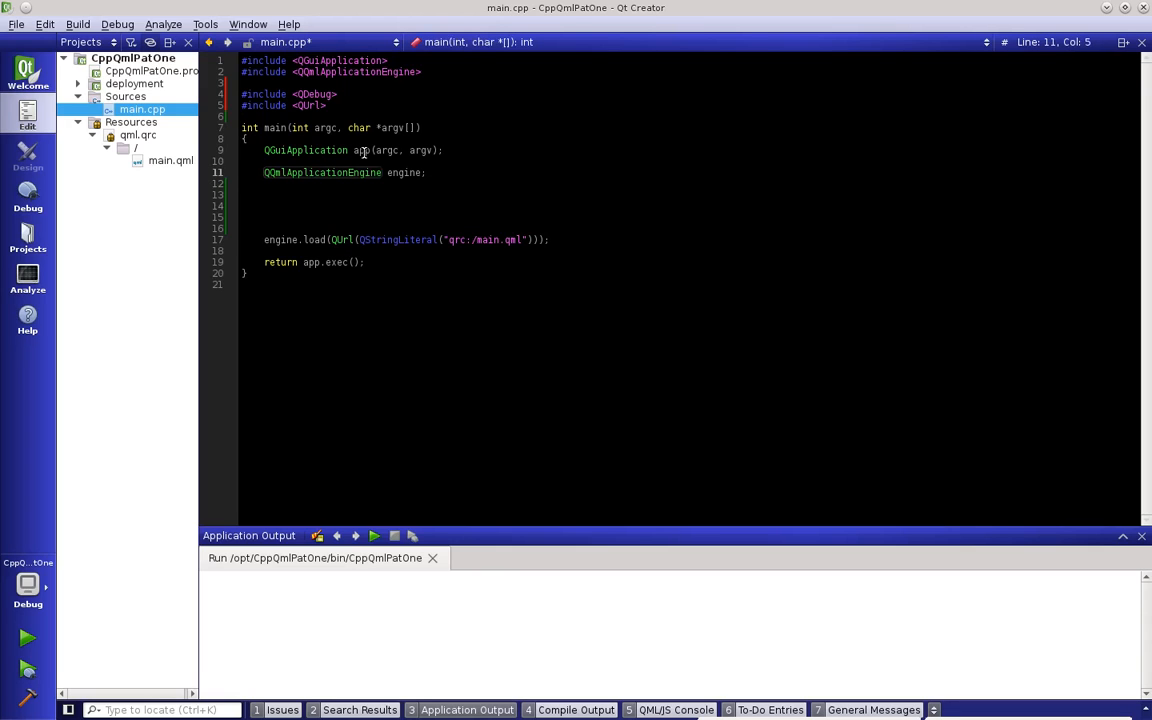
- Declare QUrl appPath(QString("%1").arg(app.applicationDirPath())); before main.qml loads
{"action": "left_click", "coordinate": [362, 150]}
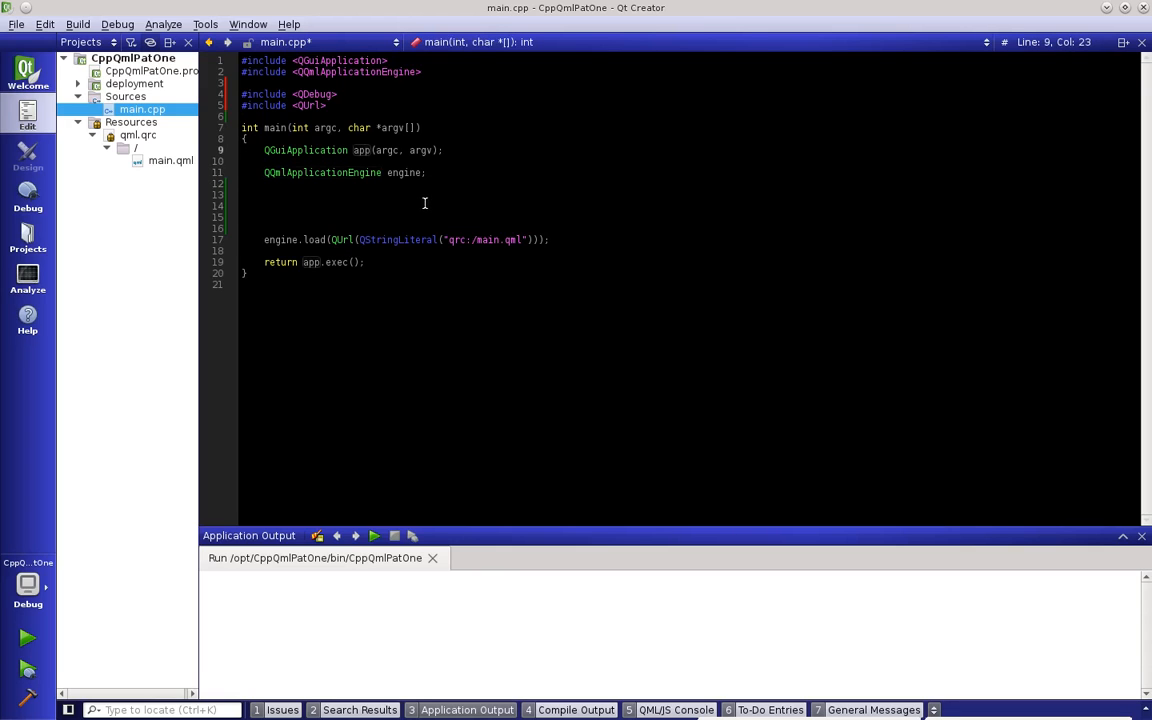
{"action": "mouse_move", "coordinate": [328, 190]}
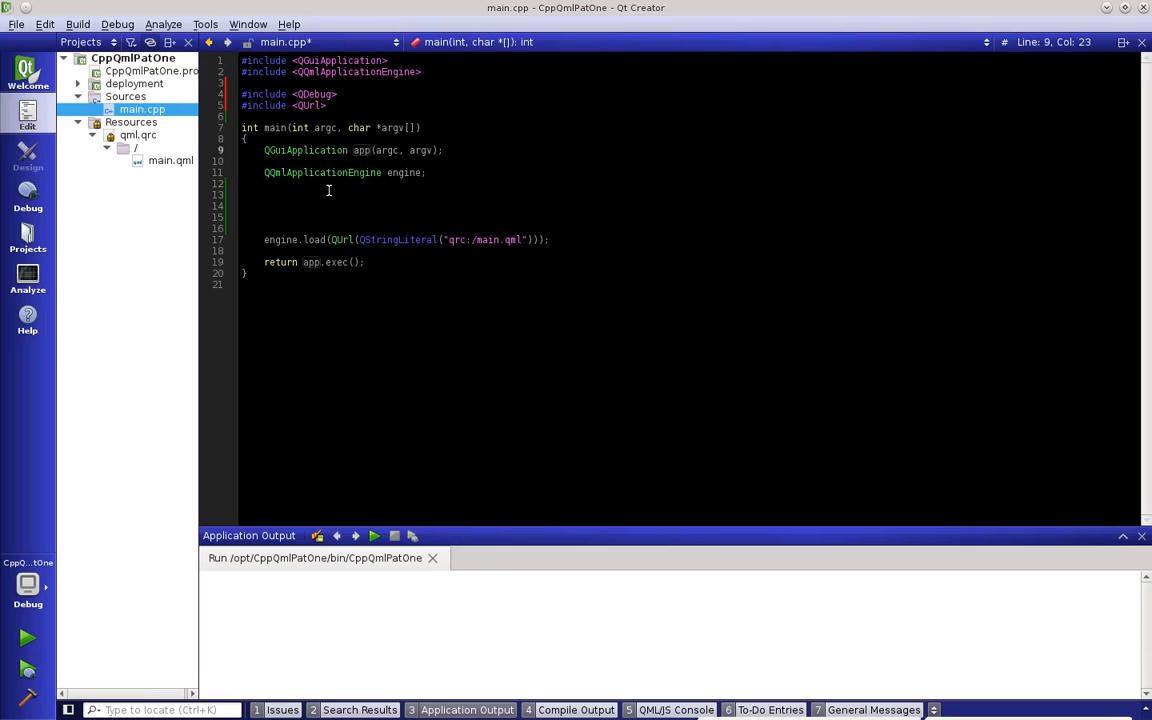
{"action": "left_click", "coordinate": [264, 194]}
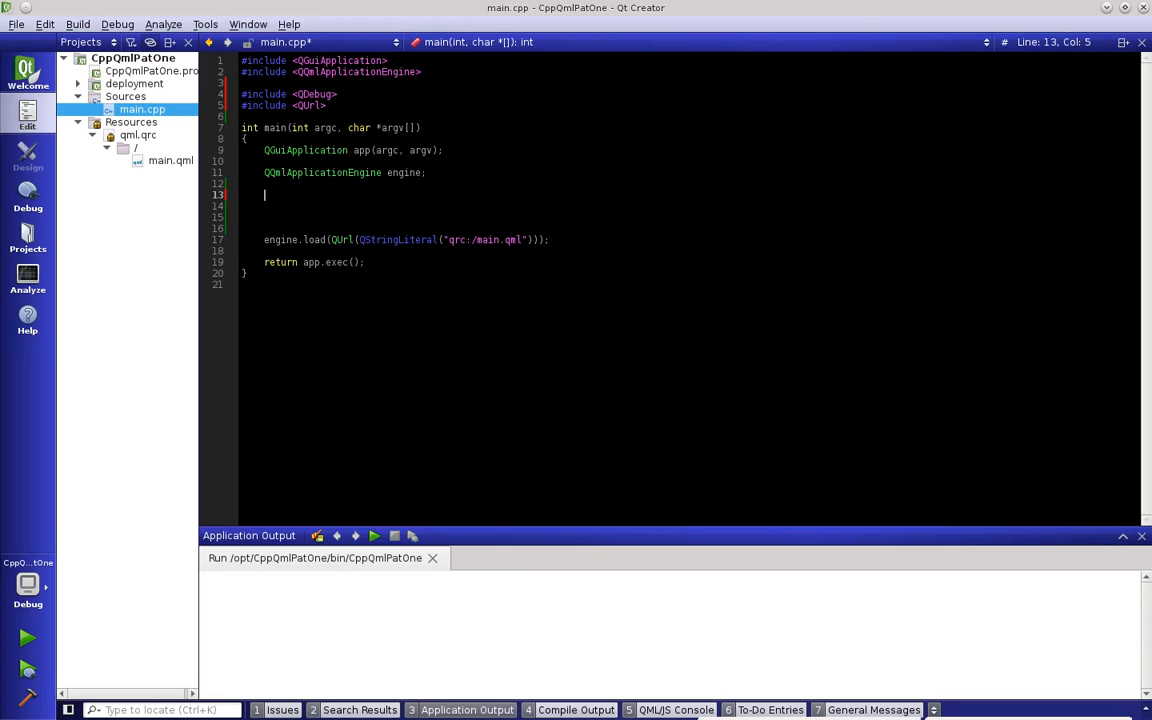
{"action": "type", "text": "QUr"}
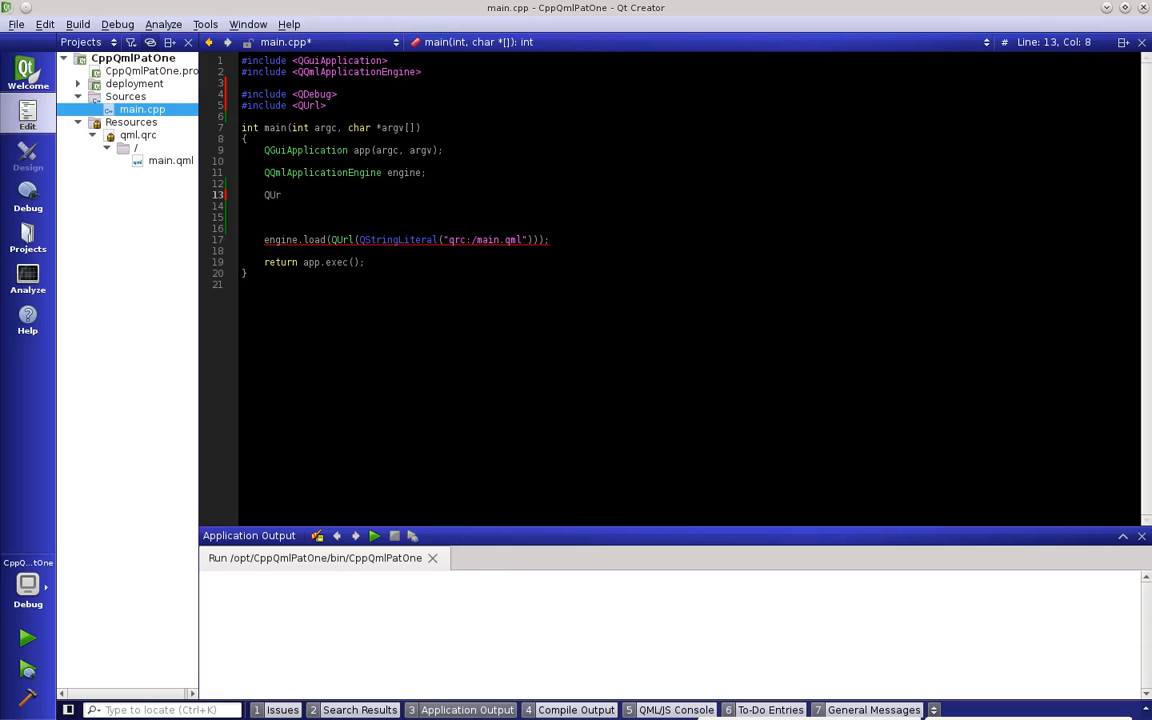
{"action": "type", "text": "l"}
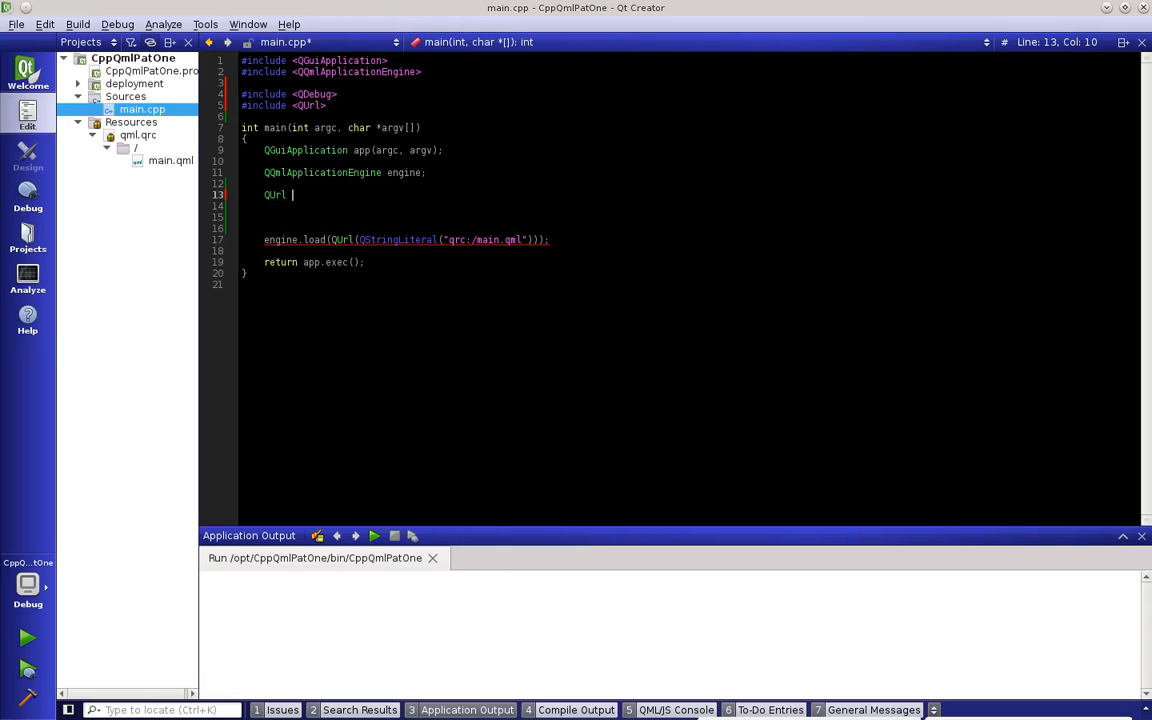
{"action": "type", "text": "appP"}
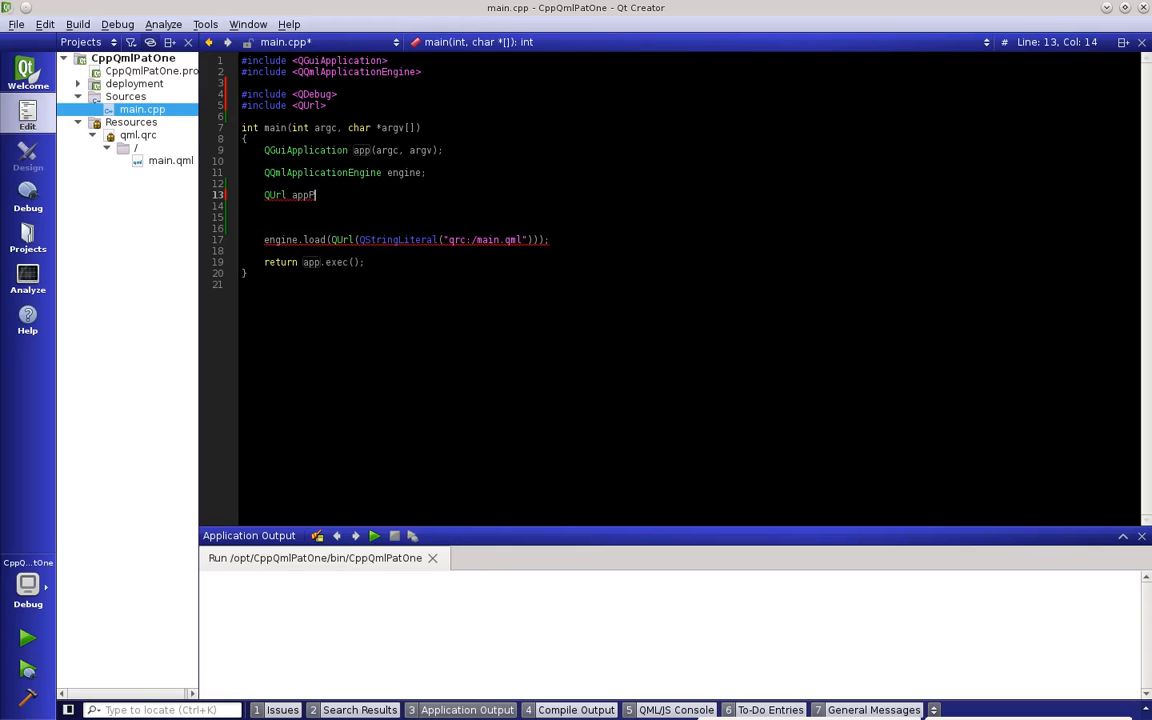
{"action": "type", "text": "ath()"}
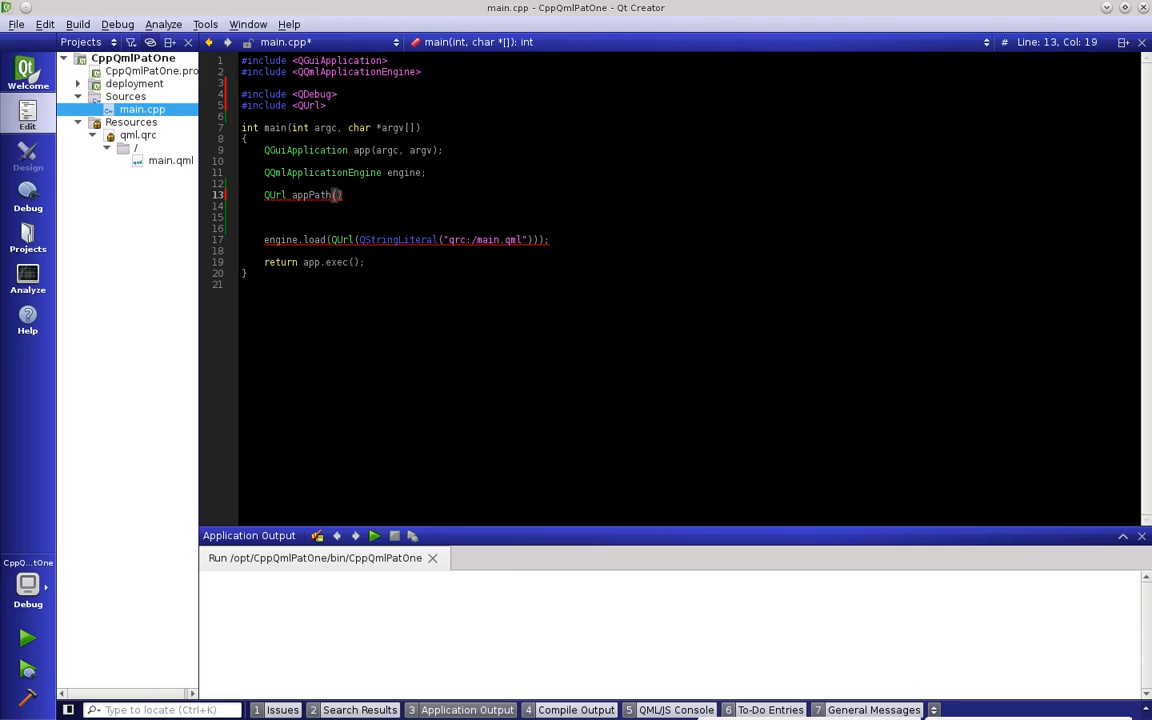
{"action": "type", "text": "QString(\""}
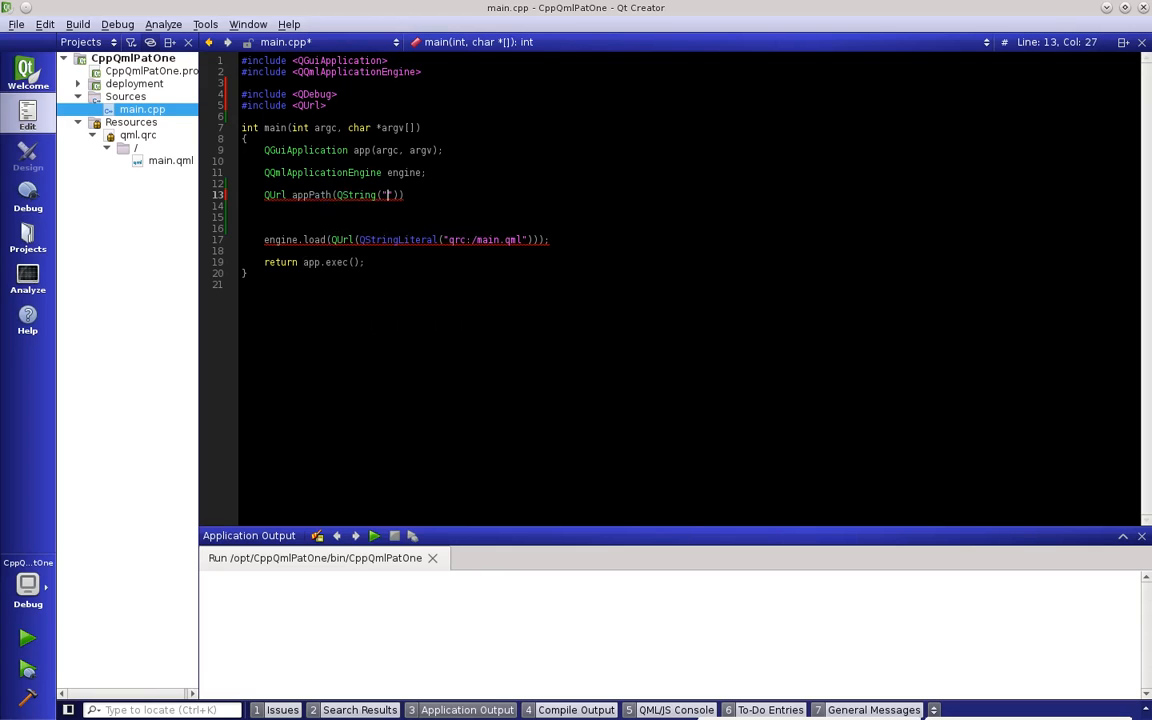
{"action": "type", "text": "%1"}
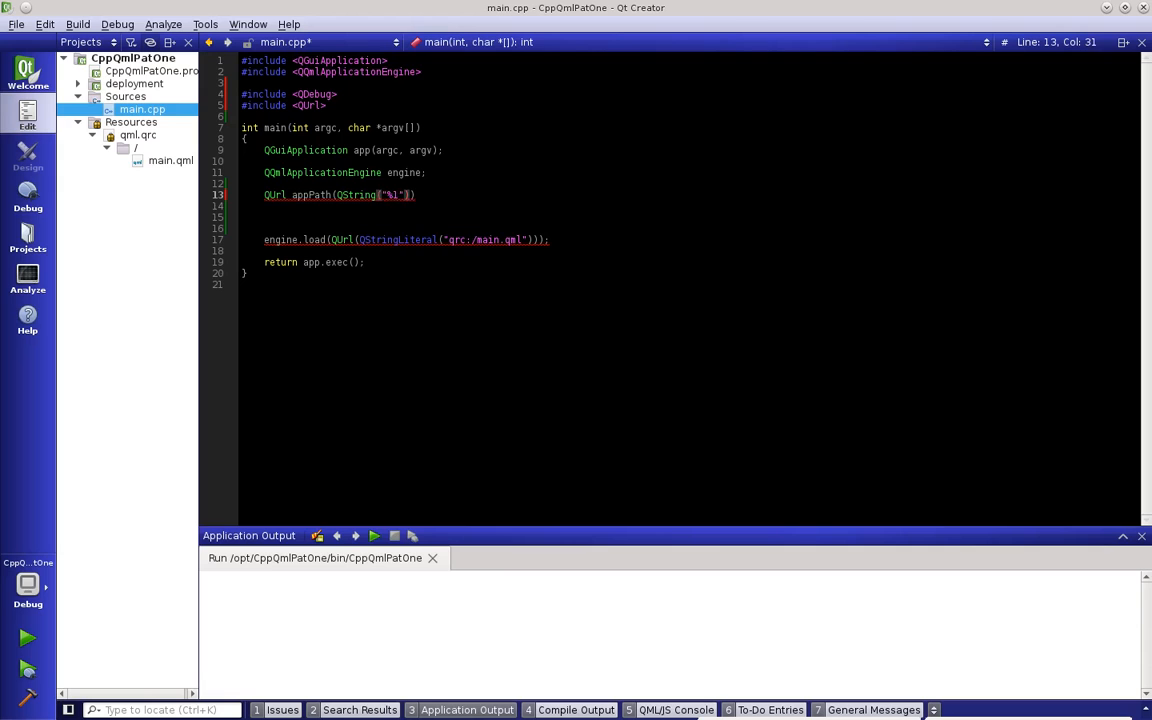
{"action": "type", "text": ".arg()"}
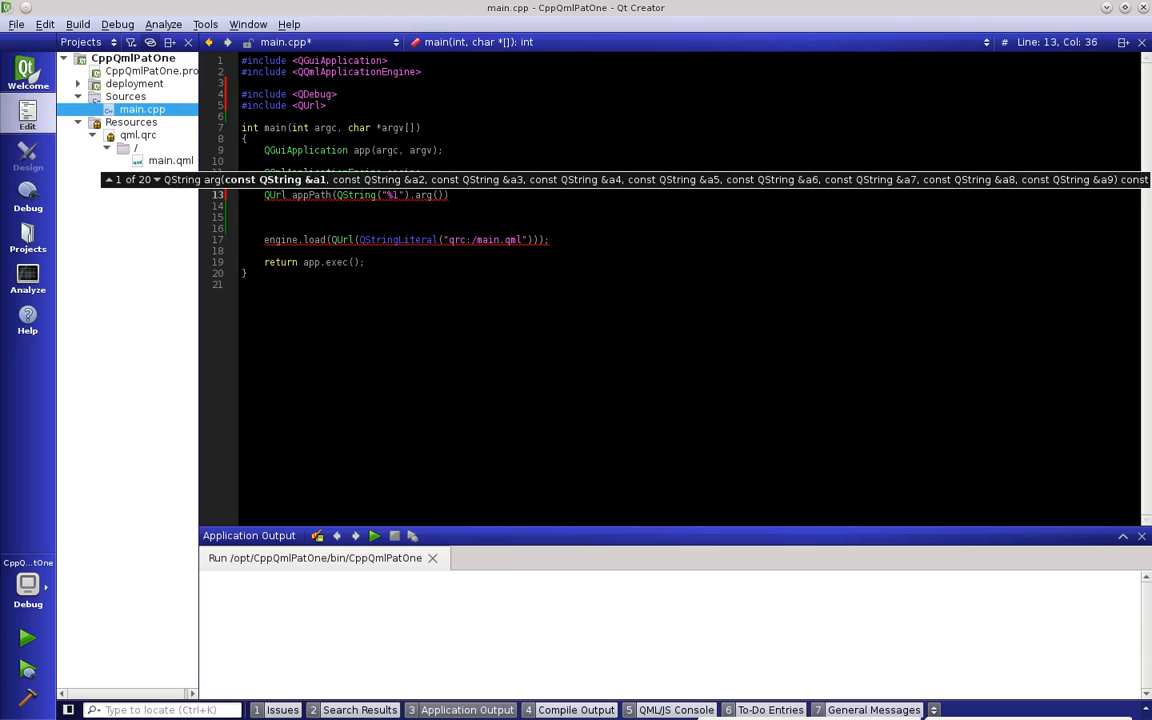
{"action": "mouse_move", "coordinate": [536, 220]}
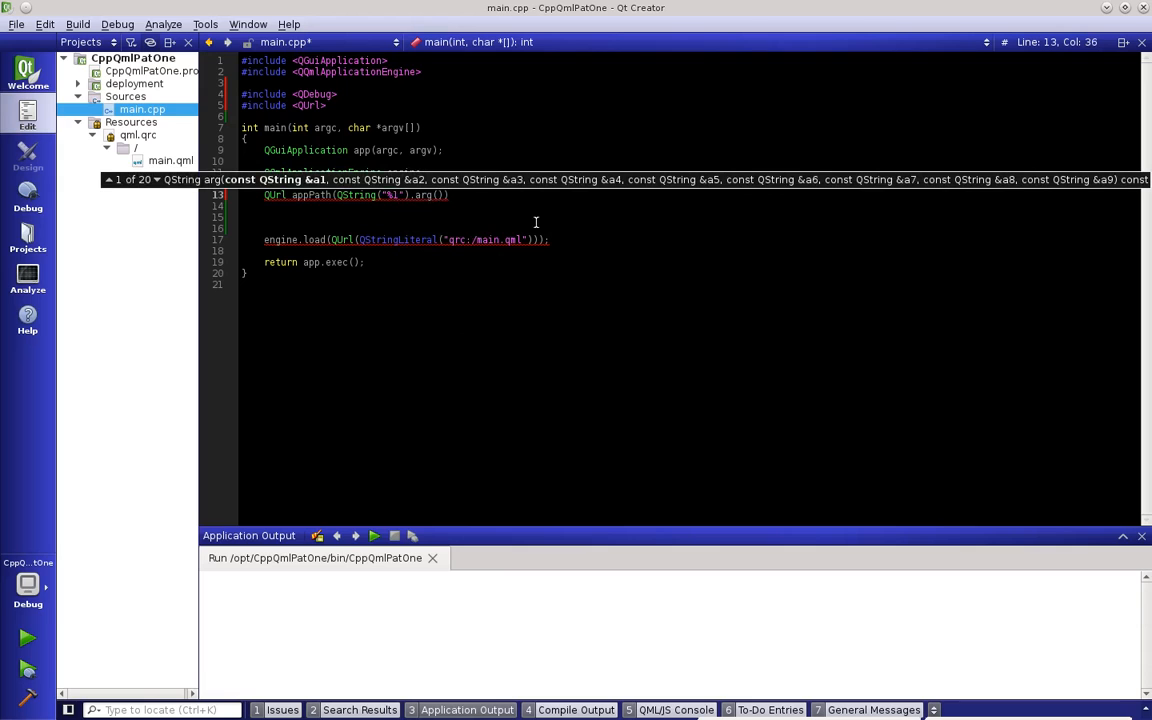
{"action": "type", "text": "app"}
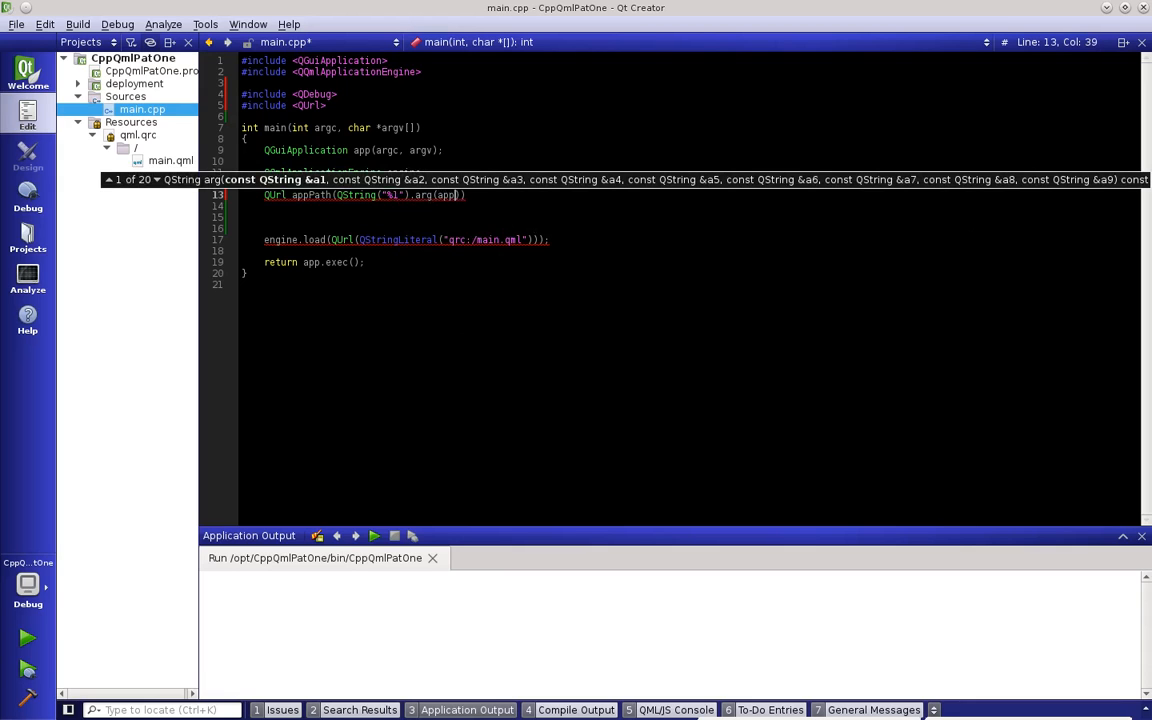
{"action": "type", "text": "applicationDirPath("}
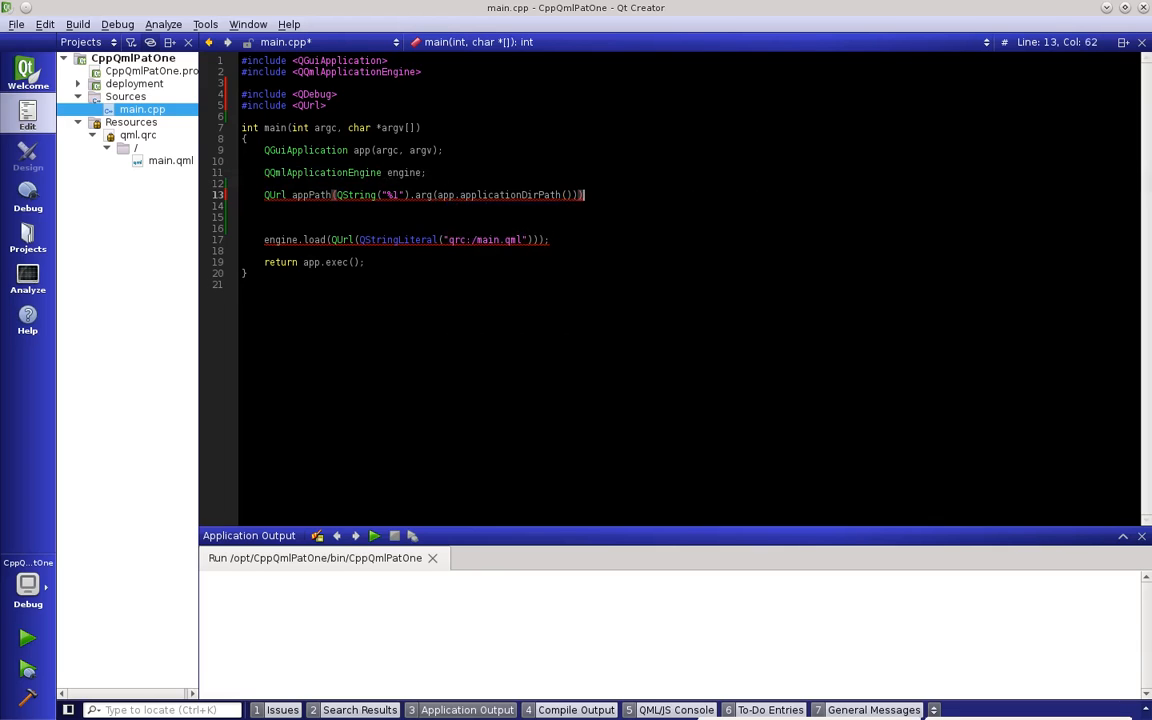
{"action": "key", "text": "Return"}
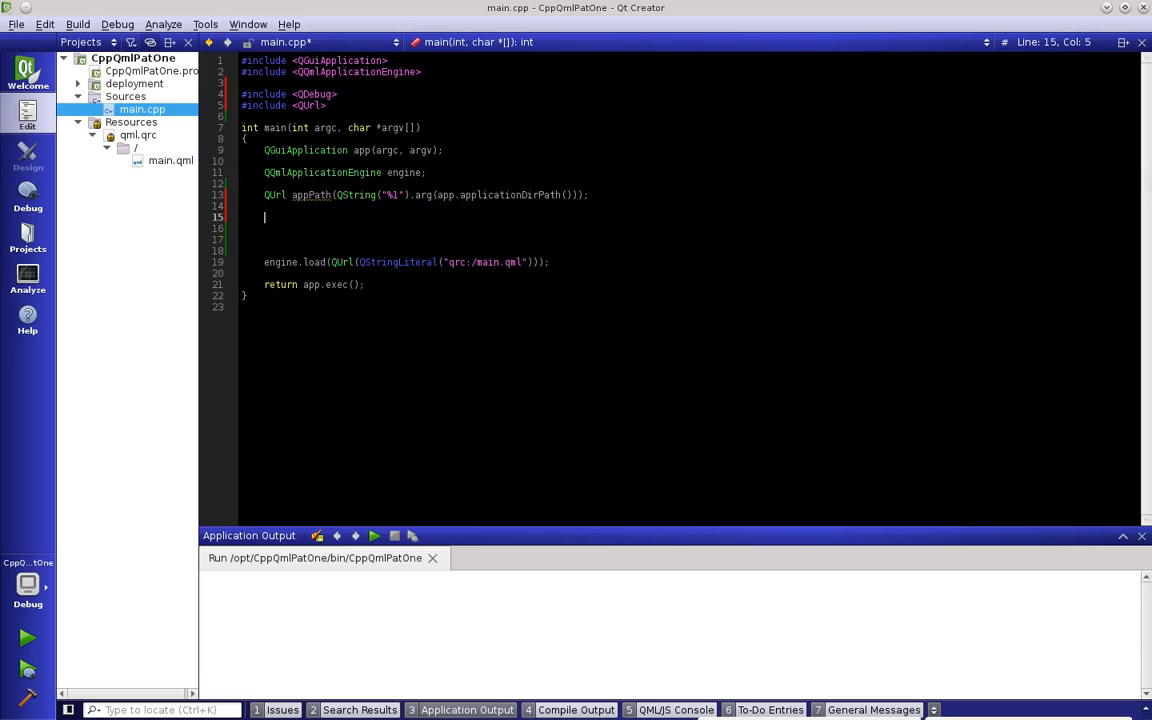
- Add a qDebug() statement that prints the application location followed by appPath
{"action": "type", "text": "Qde"}
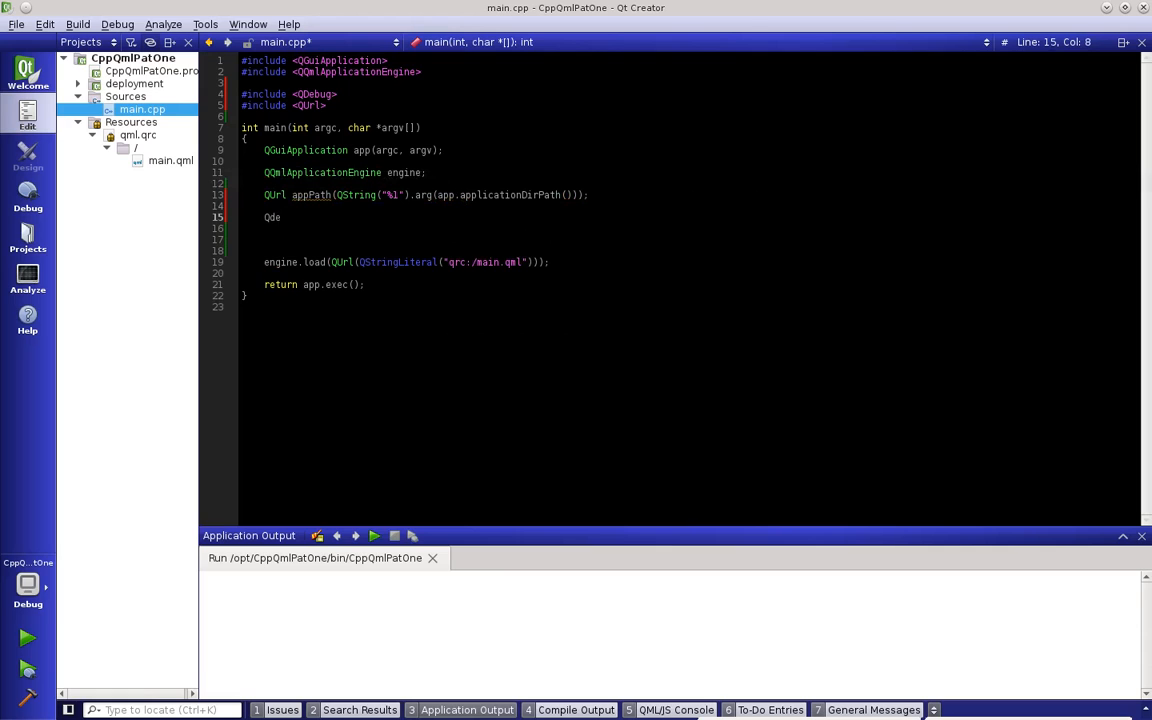
{"action": "type", "text": "bug"}
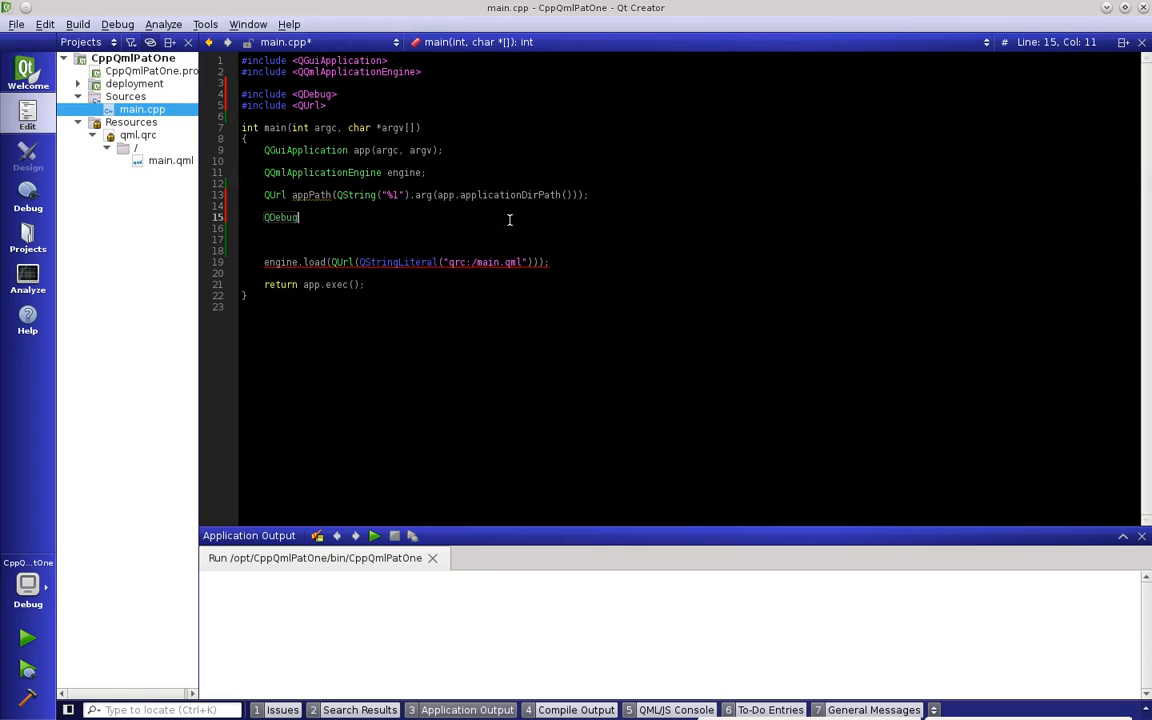
{"action": "type", "text": "<<"}
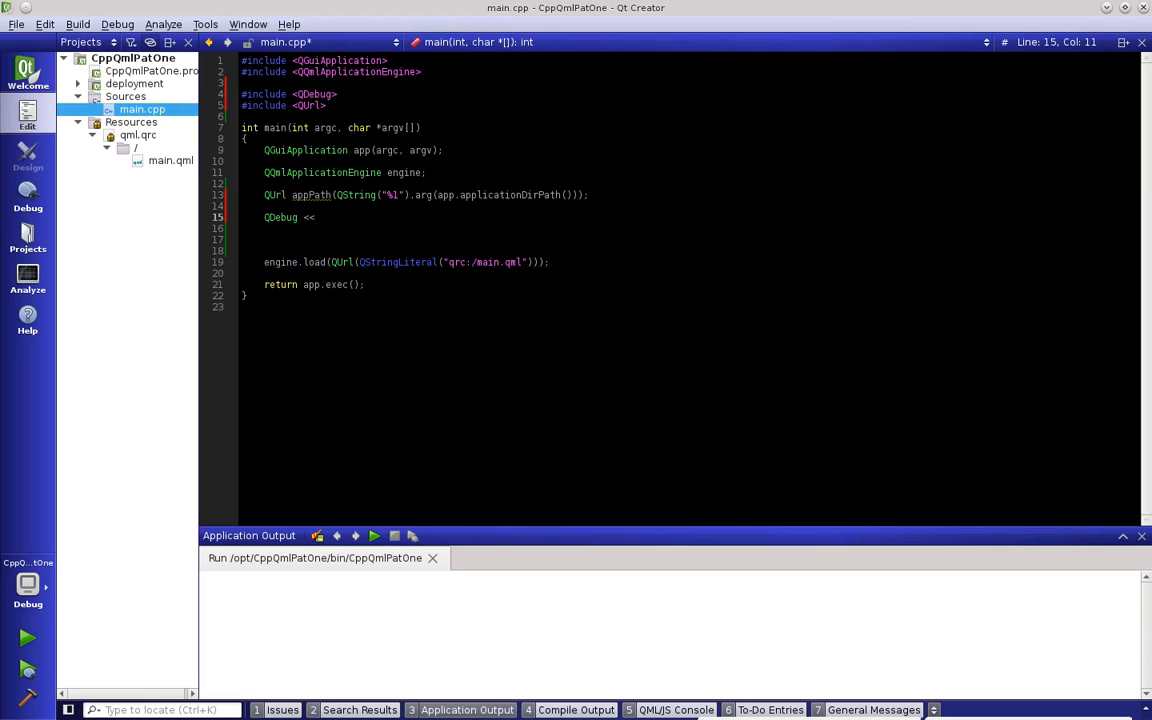
{"action": "type", "text": "()"}
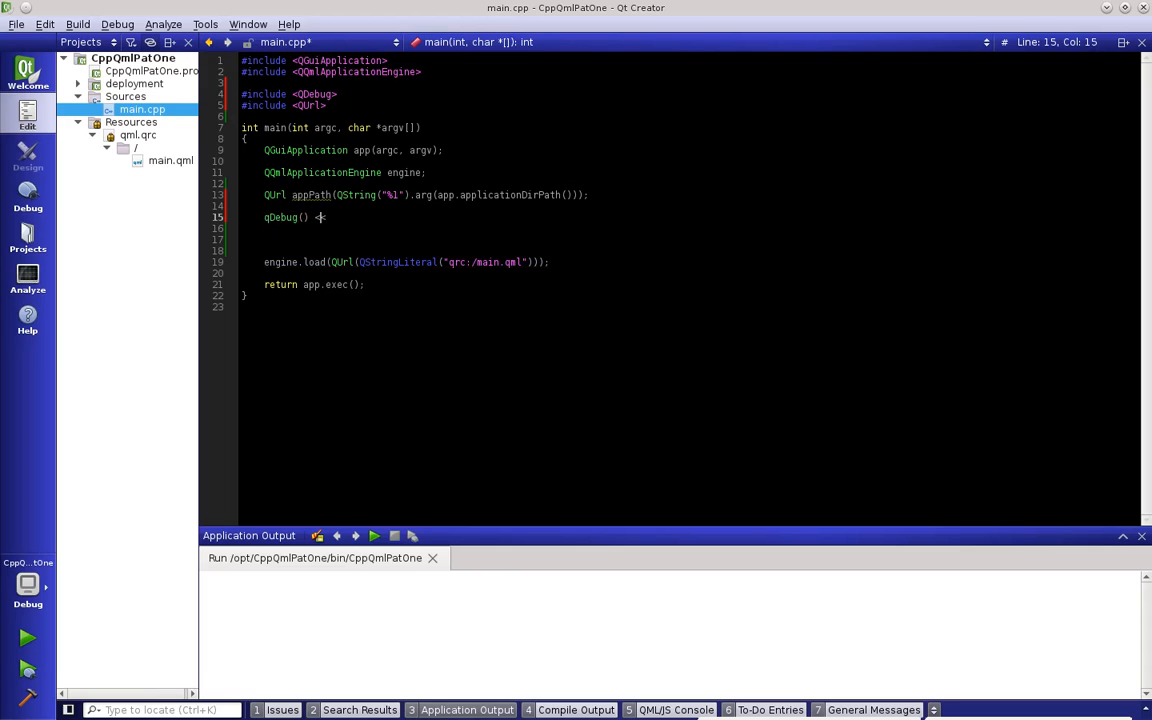
{"action": "type", "text": "<< \"\""}
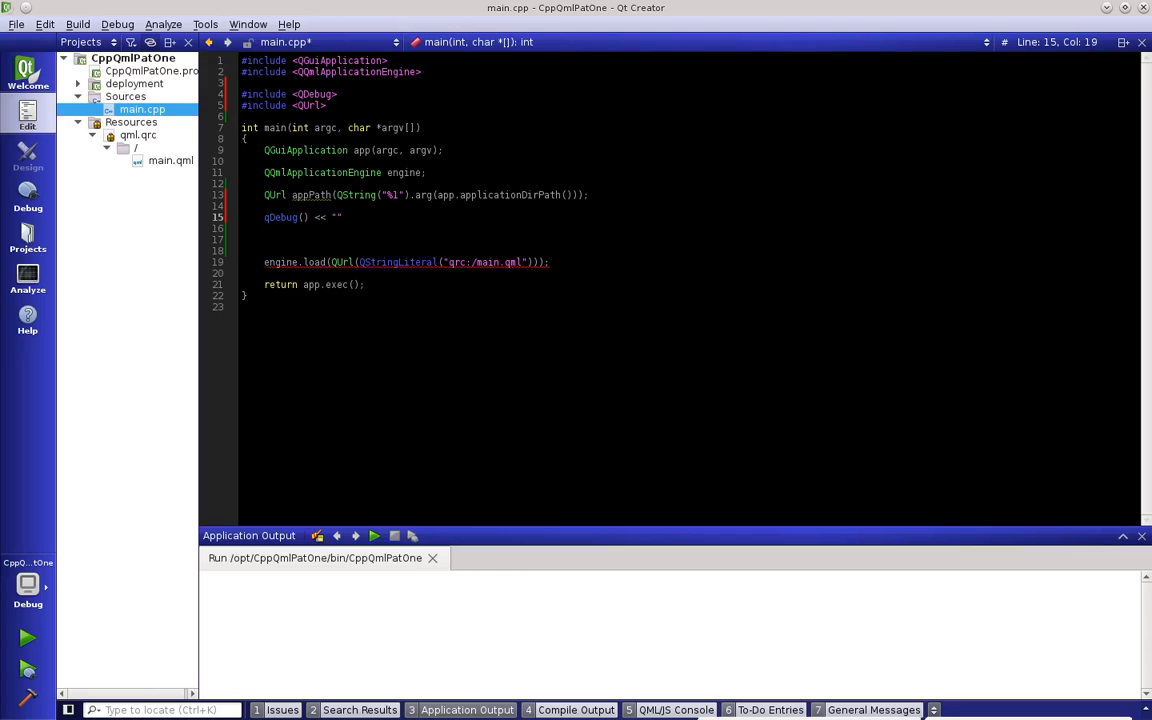
{"action": "type", "text": ";"}
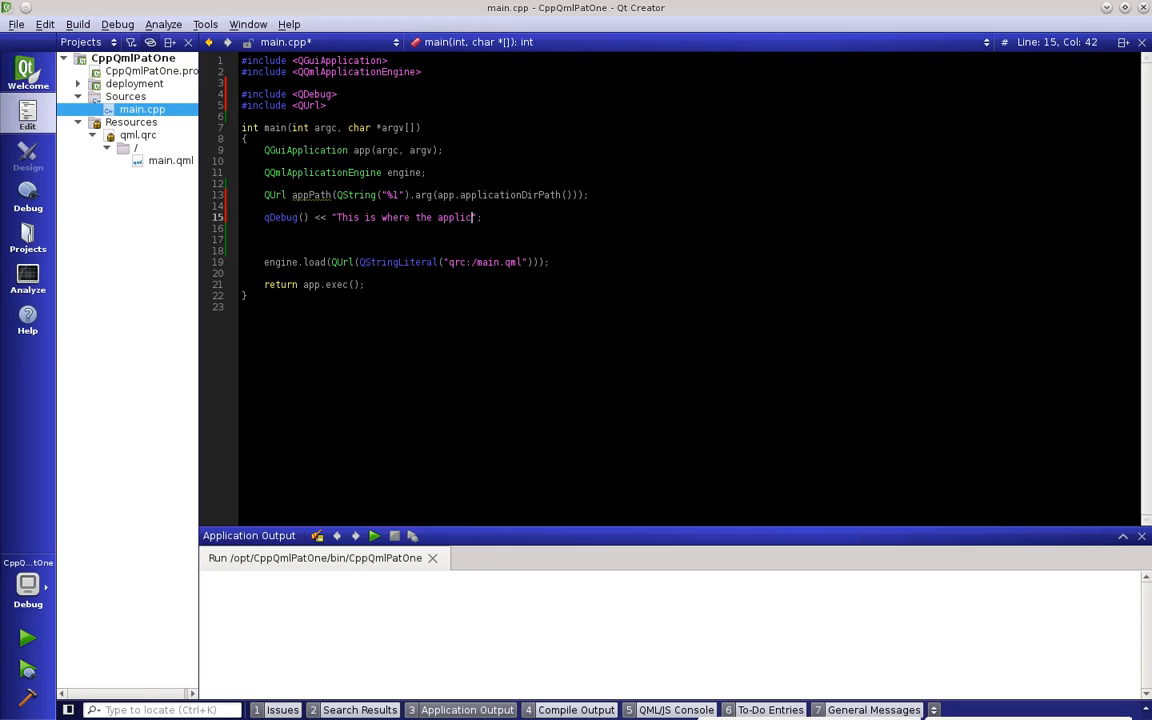
{"action": "type", "text": "ation lives"}
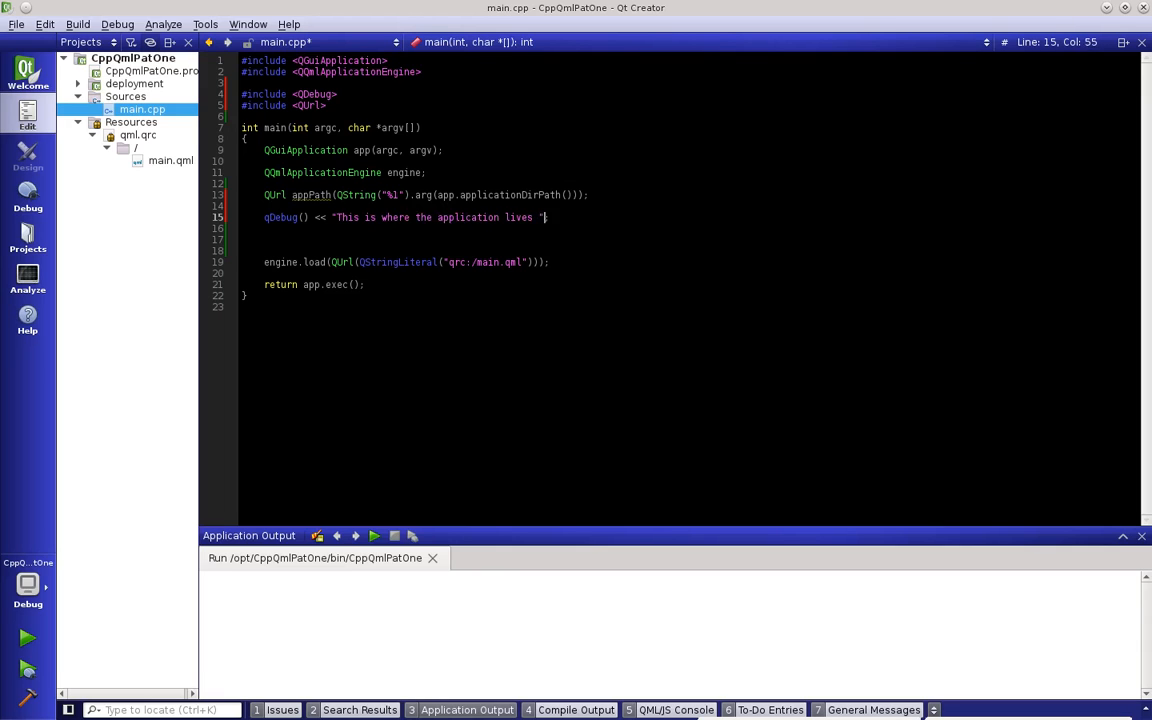
{"action": "type", "text": "<< app"}
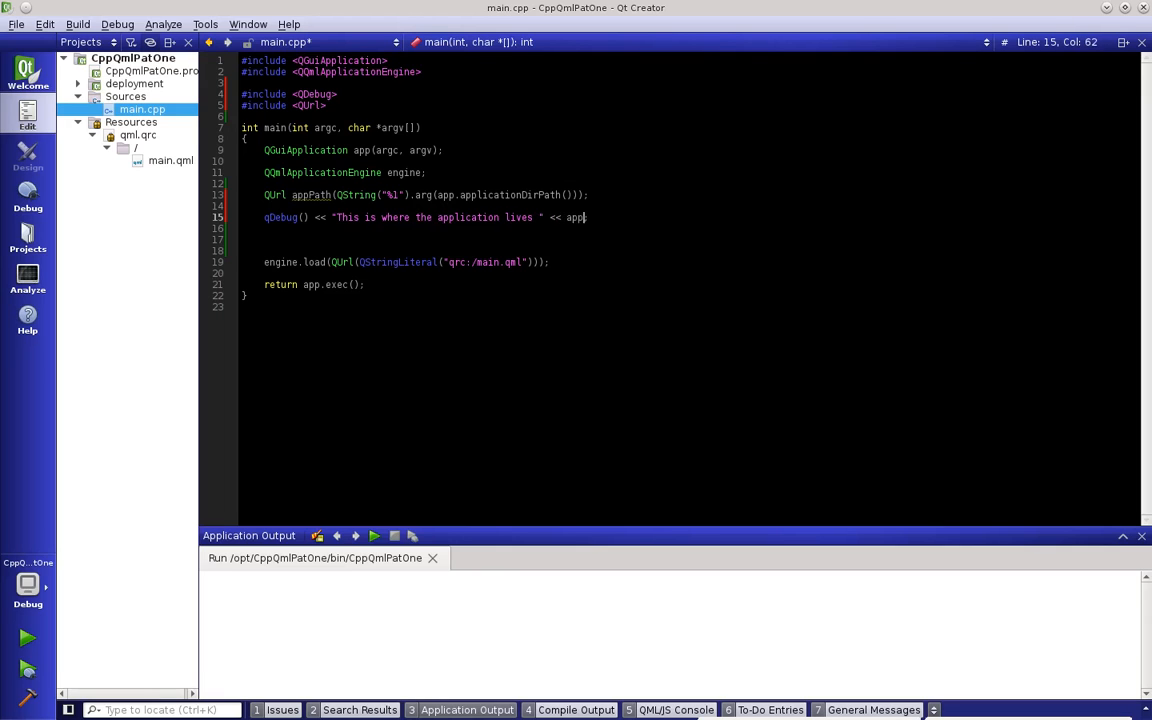
{"action": "type", "text": "Path;"}
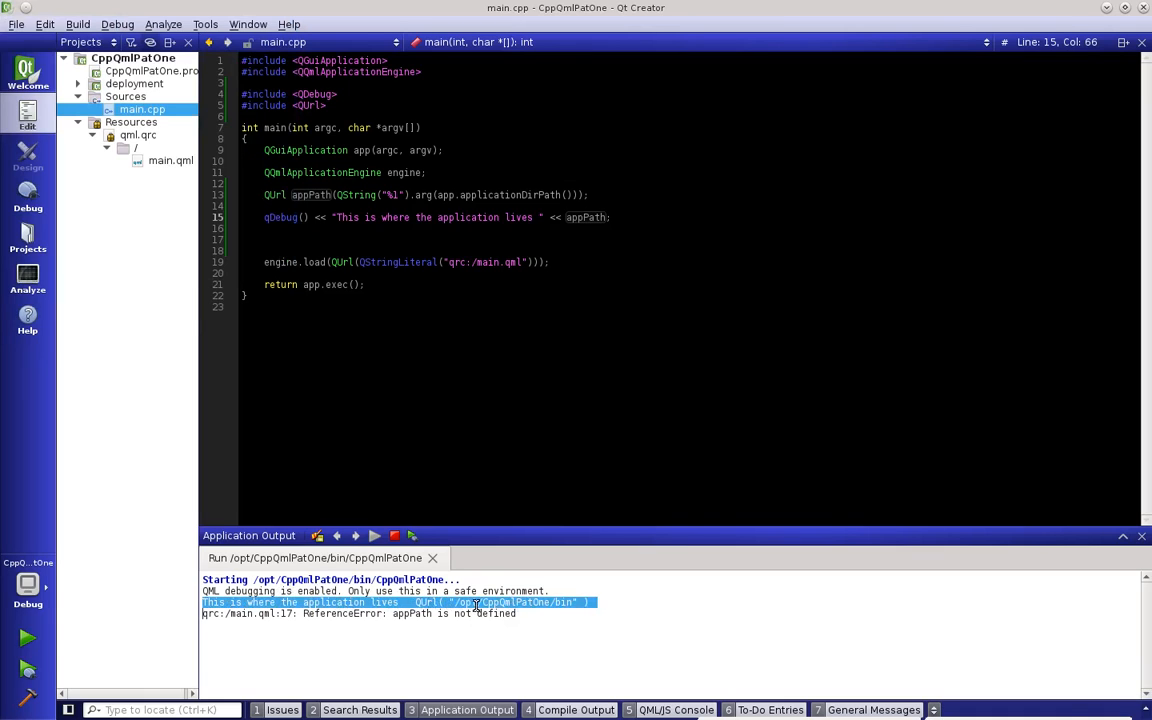
{"action": "mouse_move", "coordinate": [124, 230]}
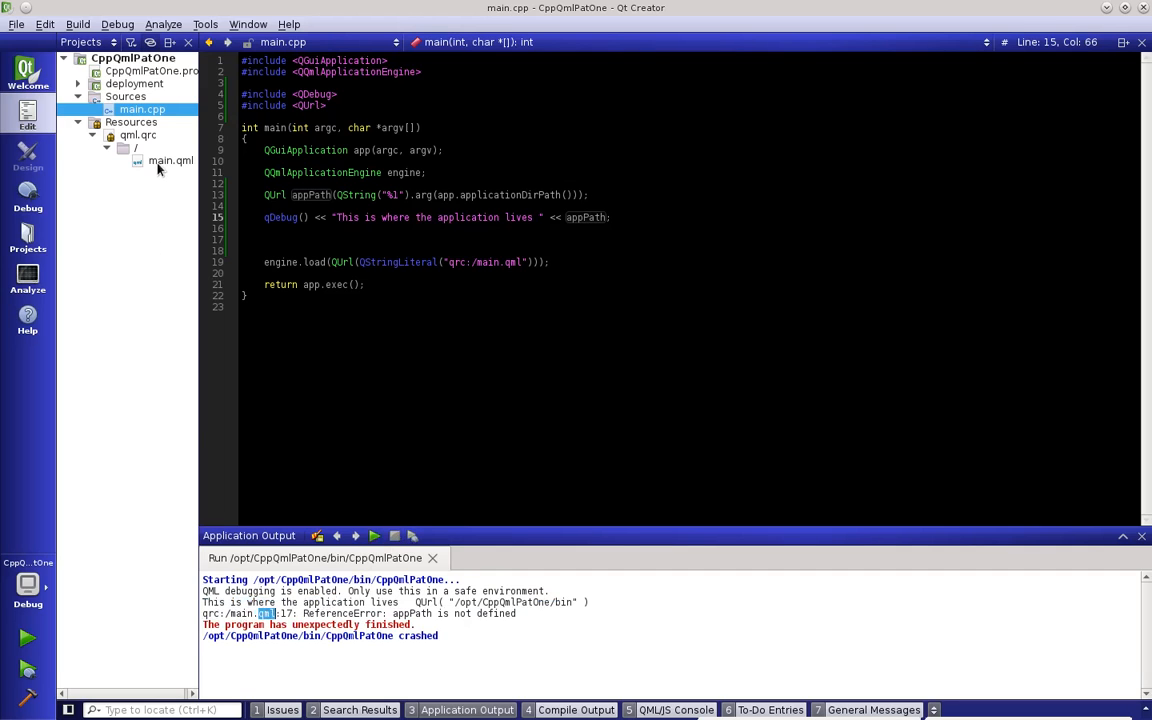
- After the run fails with 'appPath is not defined', jump to main.qml line 17 from the output
{"action": "left_click", "coordinate": [170, 160]}
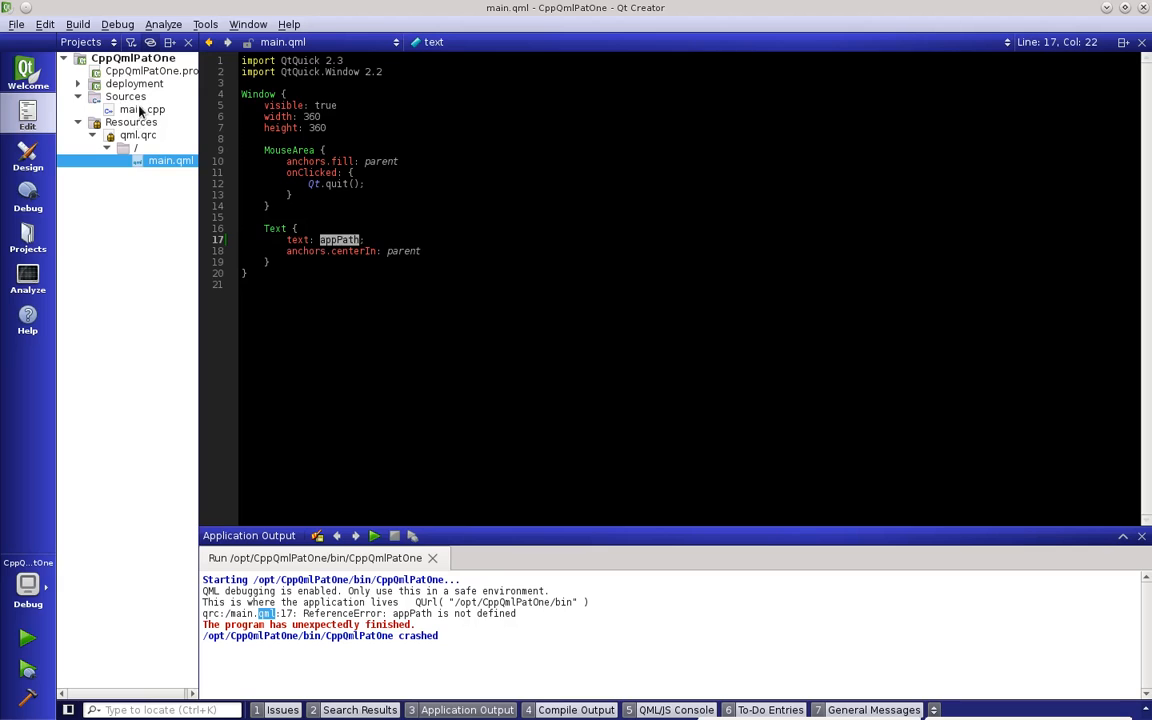
- Back in main.cpp, add #include <QQmlContext>, fixing the mistyped header name
{"action": "left_click", "coordinate": [142, 108]}
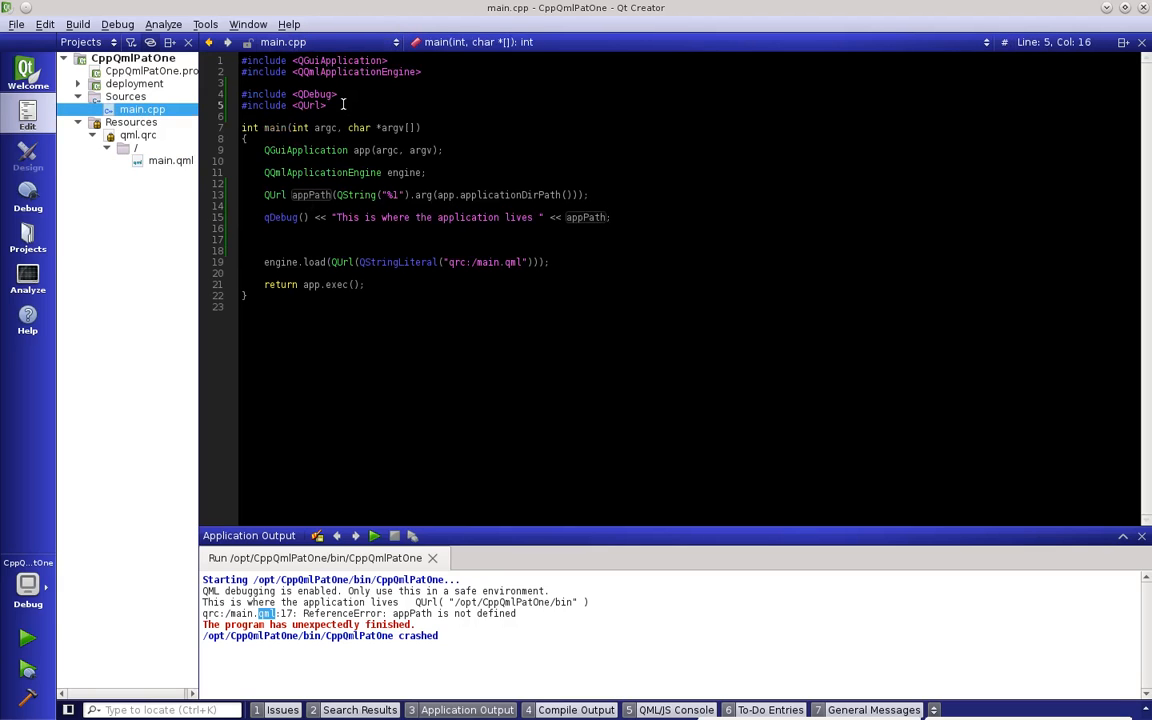
{"action": "type", "text": "#include <>"}
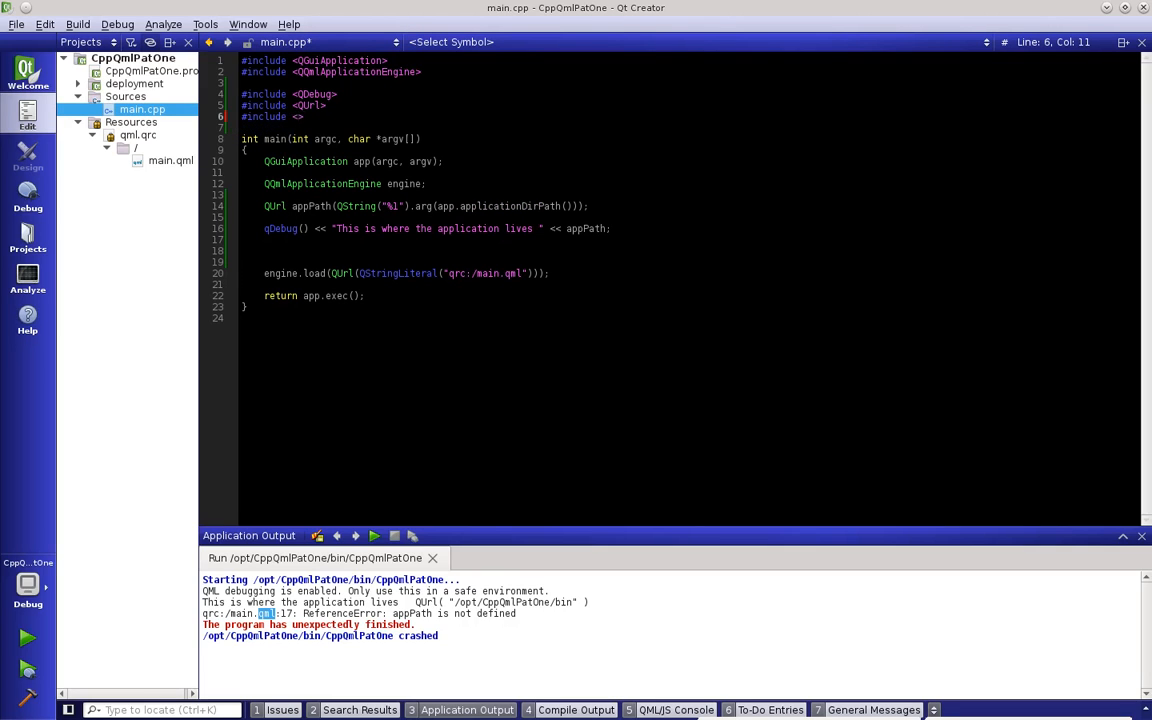
{"action": "type", "text": "QMLC"}
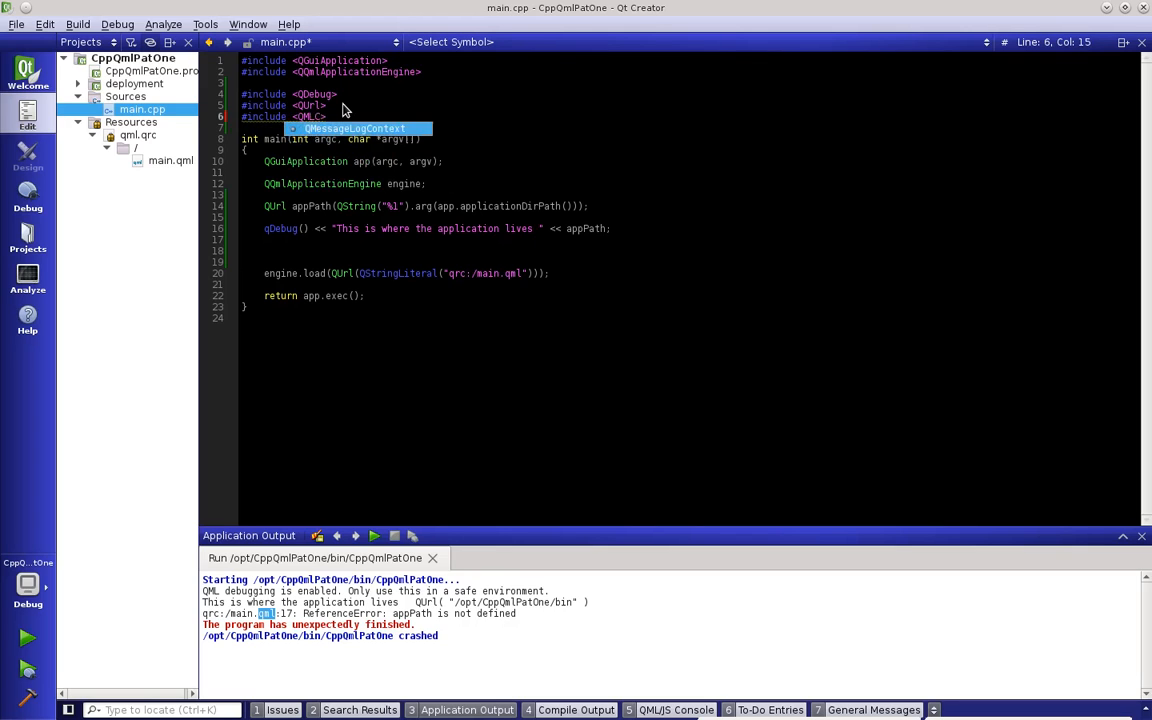
{"action": "key", "text": "BackSpace"}
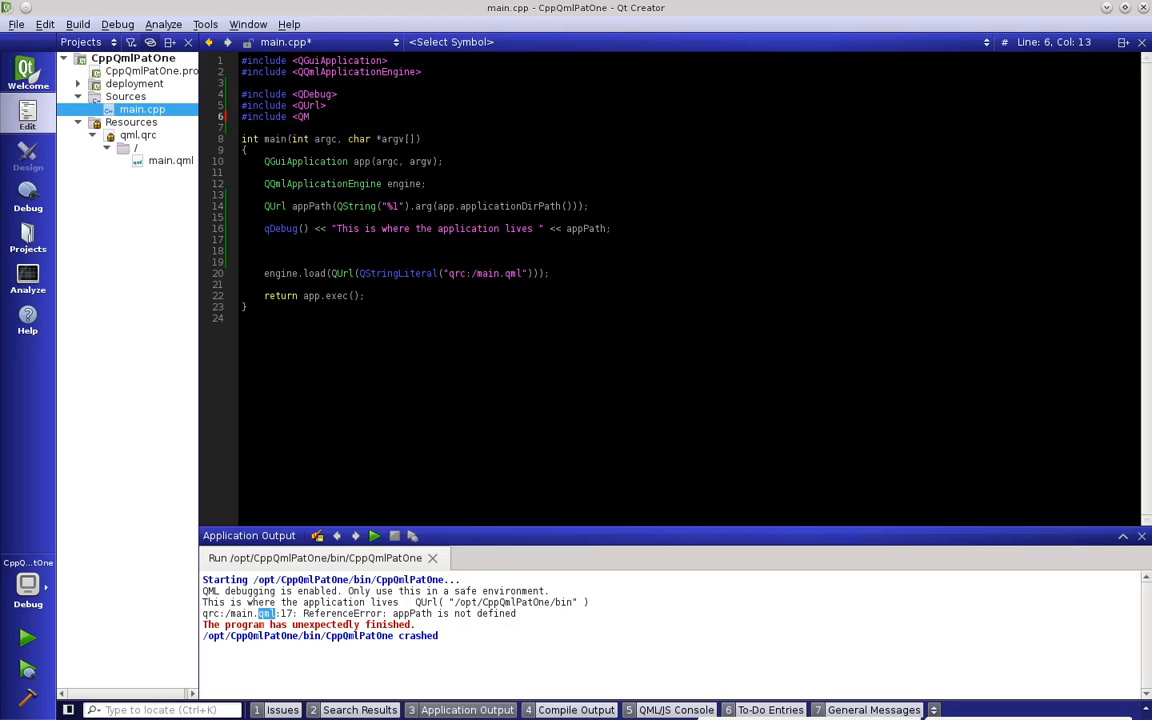
{"action": "type", "text": "lContext>"}
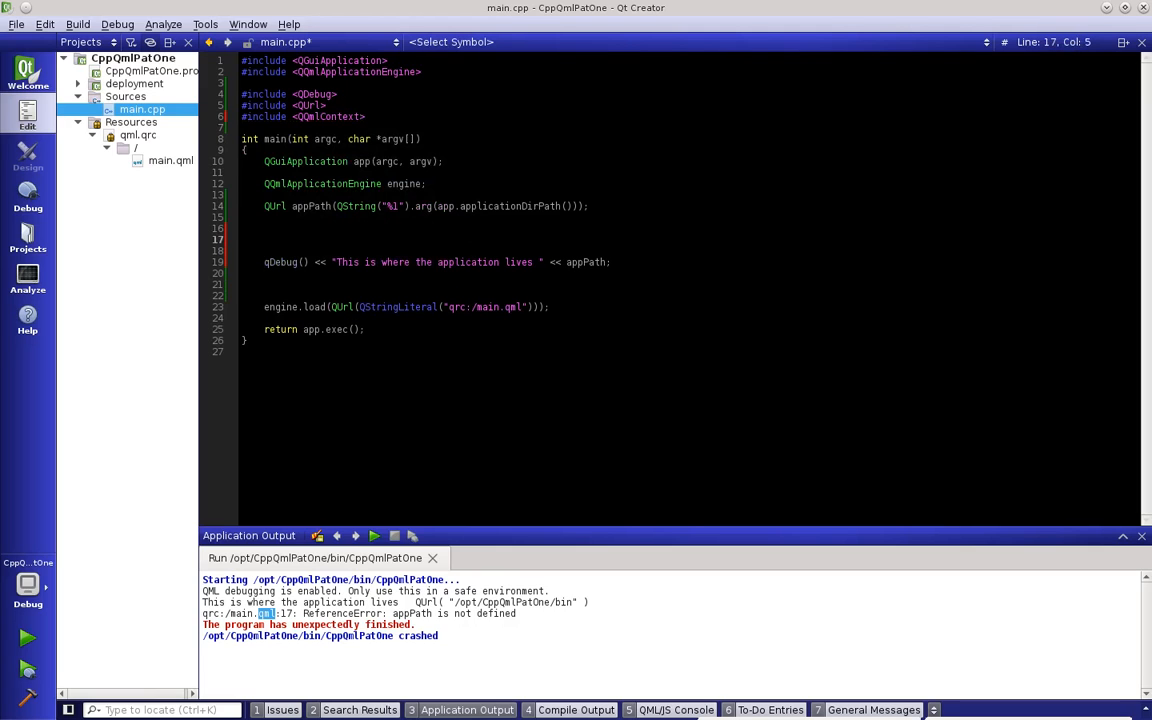
- Write engine.rootContext()->setContextProperty("appPath", appPath); choosing setContextProperty from completion
{"action": "type", "text": "engine"}
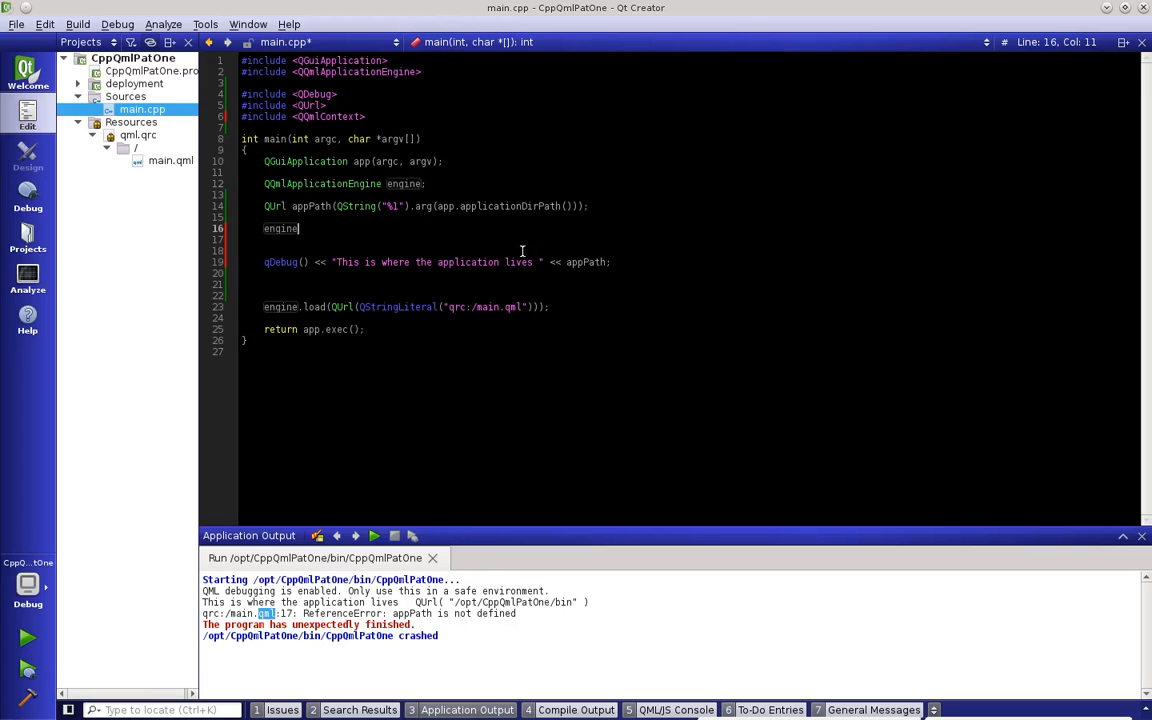
{"action": "type", "text": ".set"}
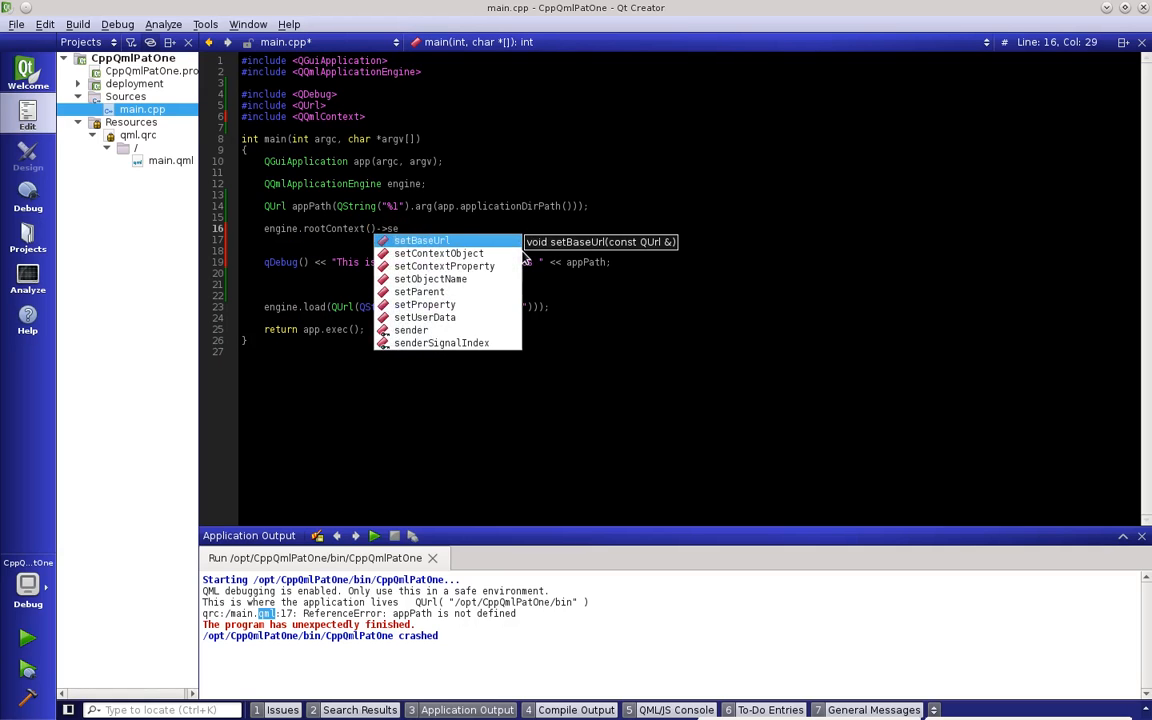
{"action": "left_click", "coordinate": [438, 252]}
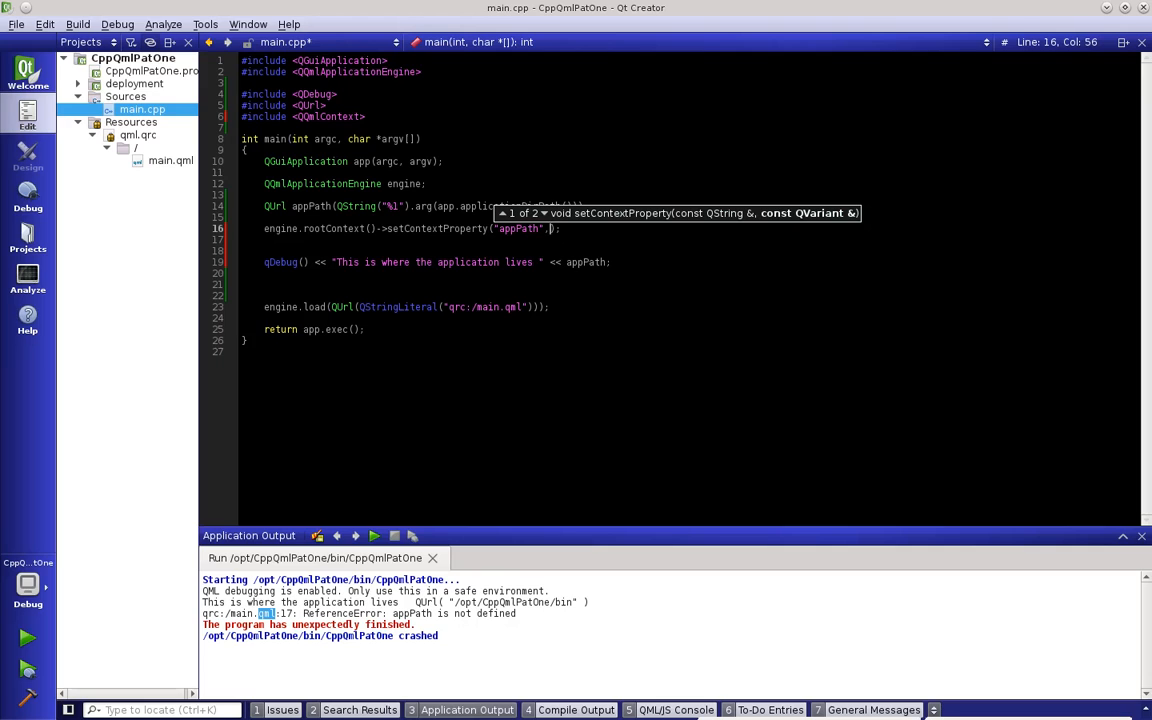
{"action": "type", "text": "appPath);"}
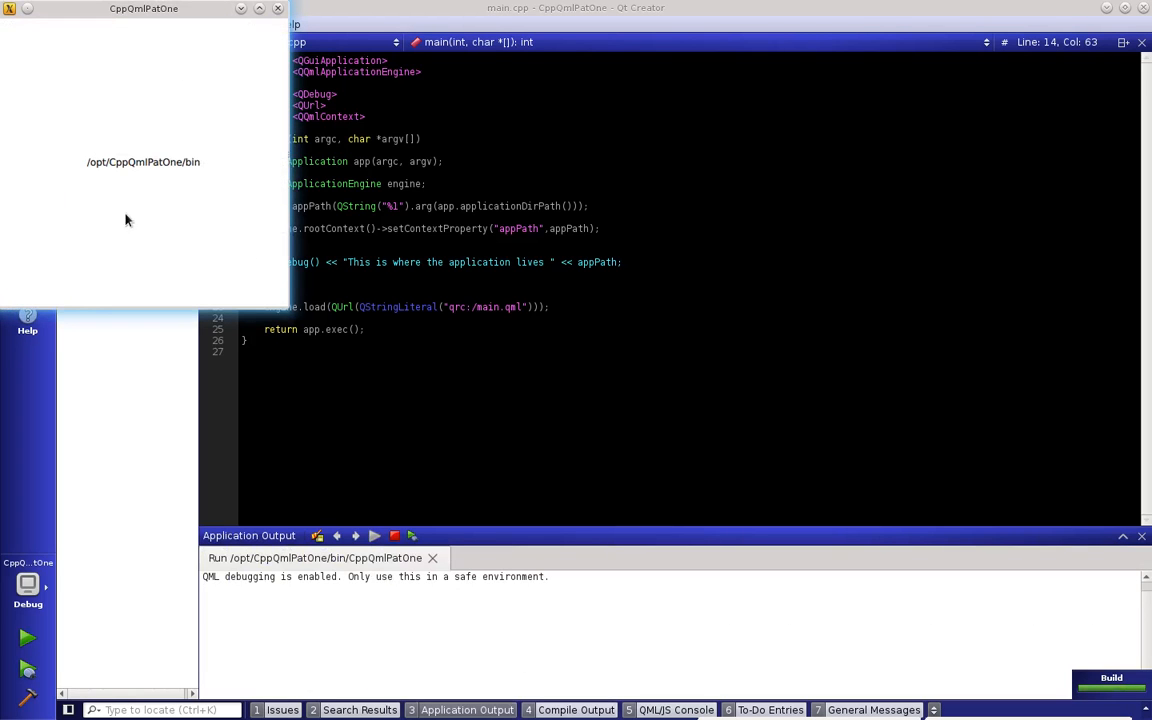
{"action": "mouse_move", "coordinate": [140, 172]}
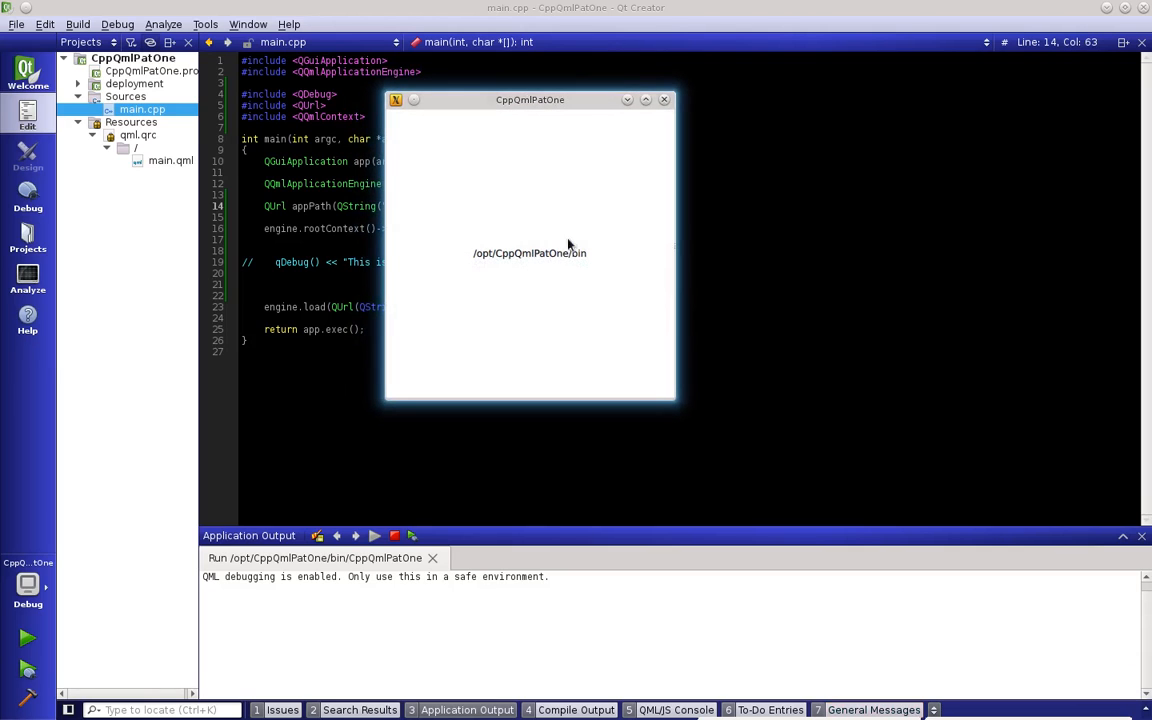
{"action": "mouse_move", "coordinate": [520, 152]}
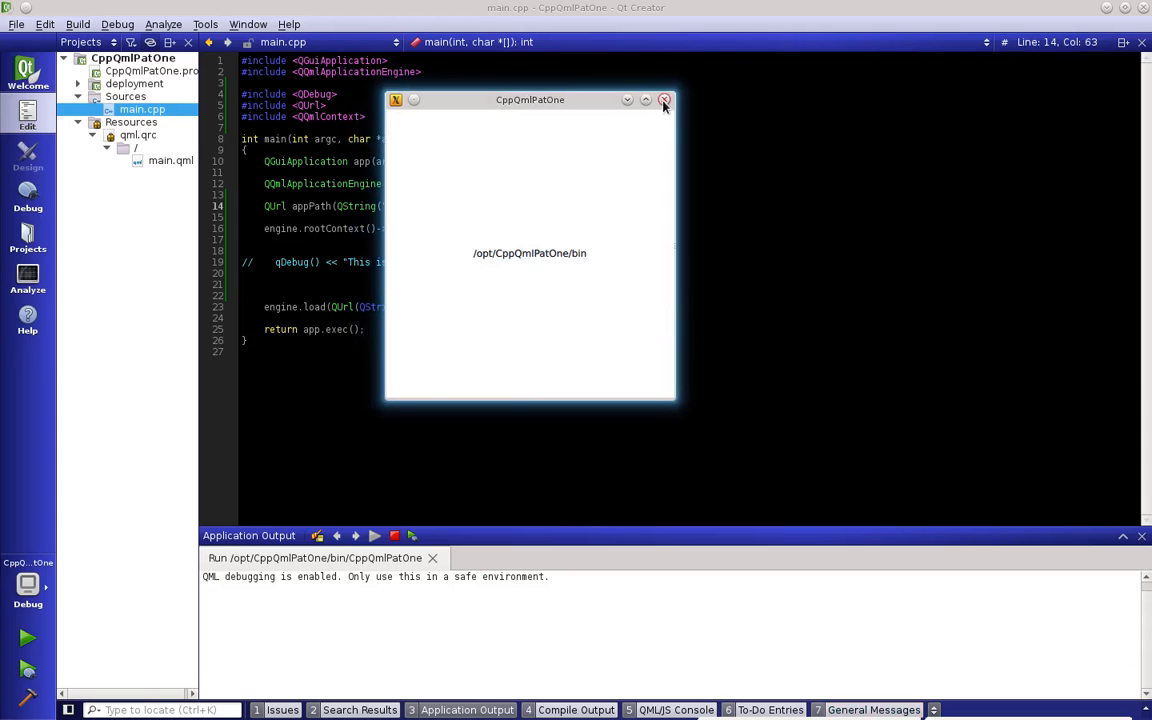
- Close the running app window after it displays the install path
{"action": "left_click", "coordinate": [664, 100]}
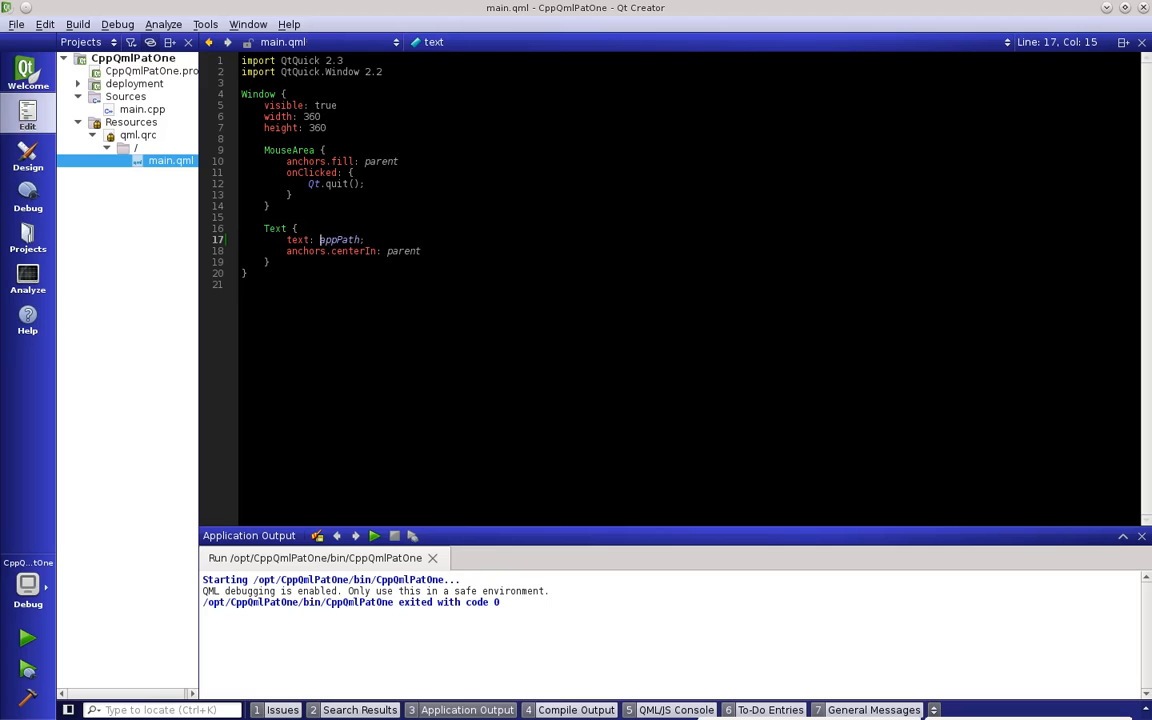
- Set the Text to "This is where the app lives\n" + appPath, then close the rerun app window
{"action": "type", "text": "\"This nis \""}
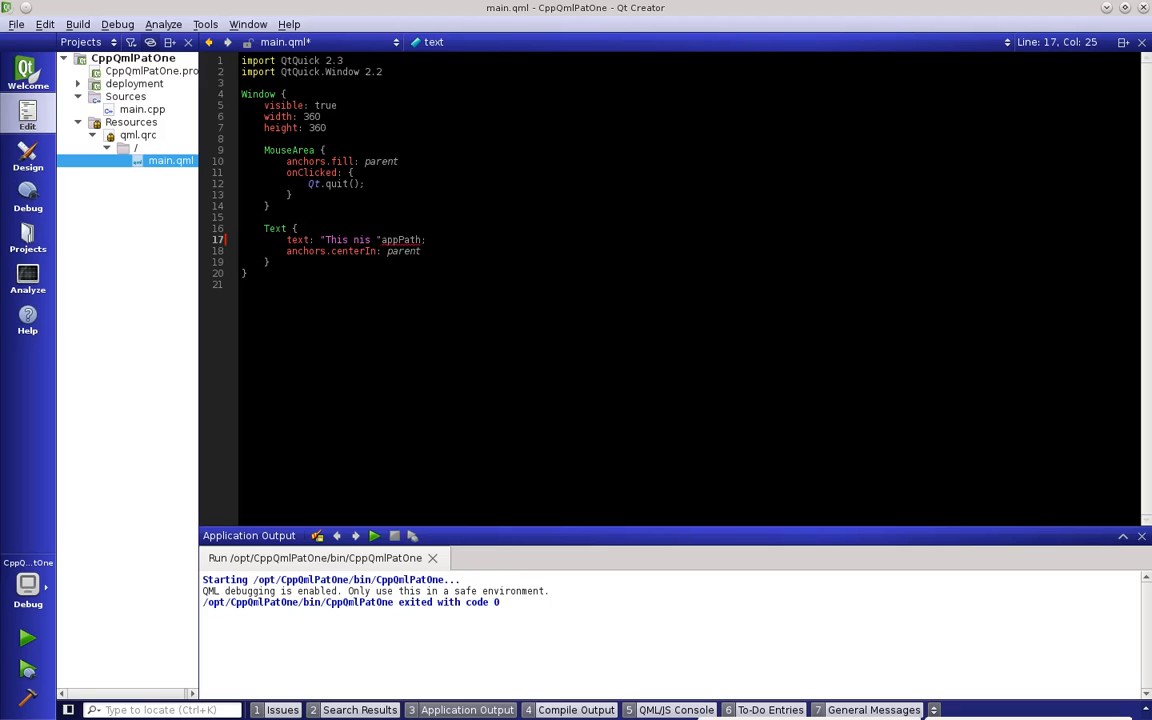
{"action": "type", "text": "wh"}
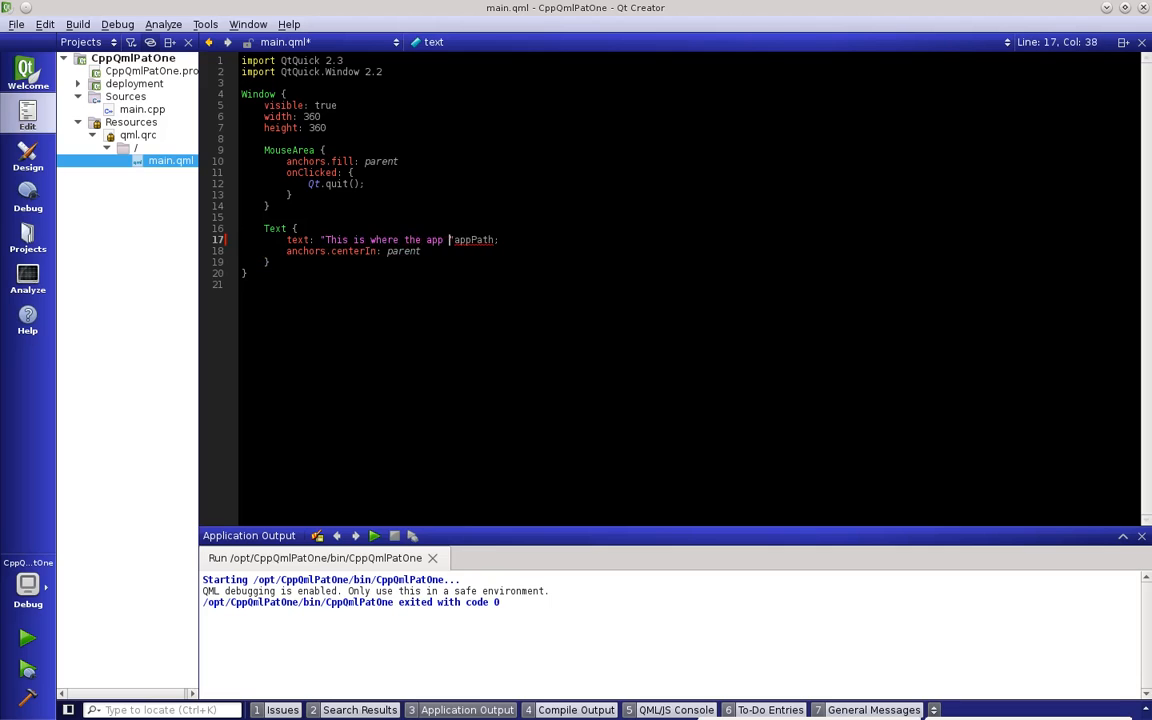
{"action": "type", "text": "lives"}
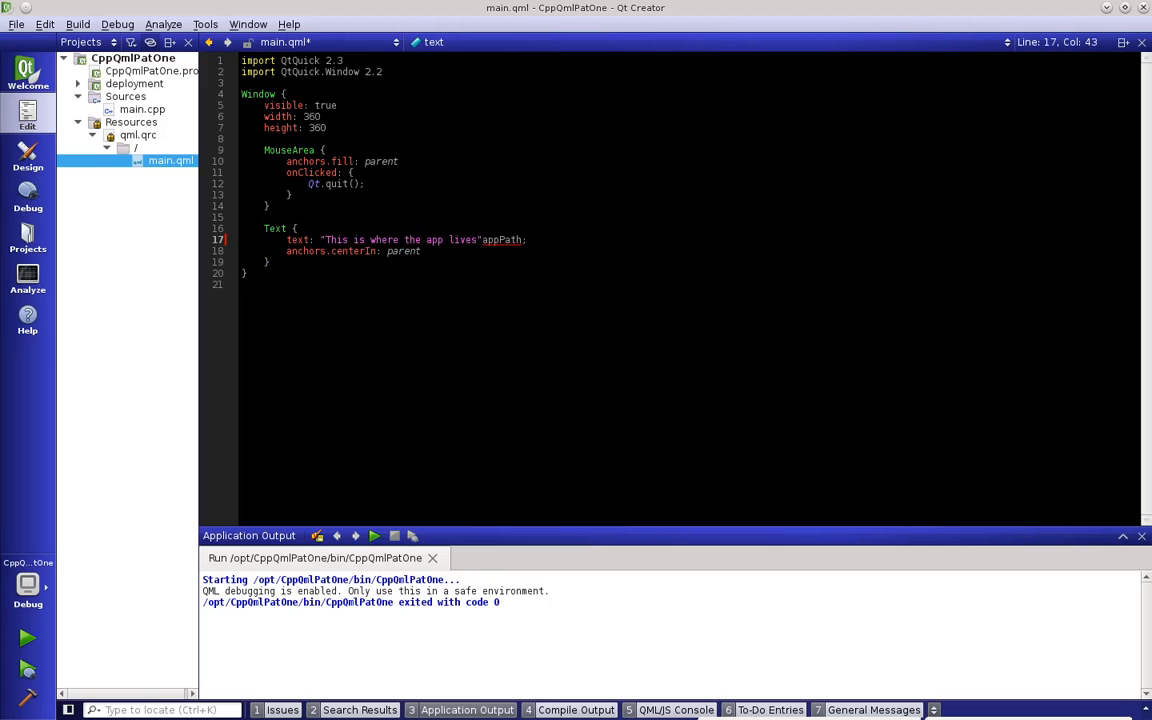
{"action": "type", "text": "\\n"}
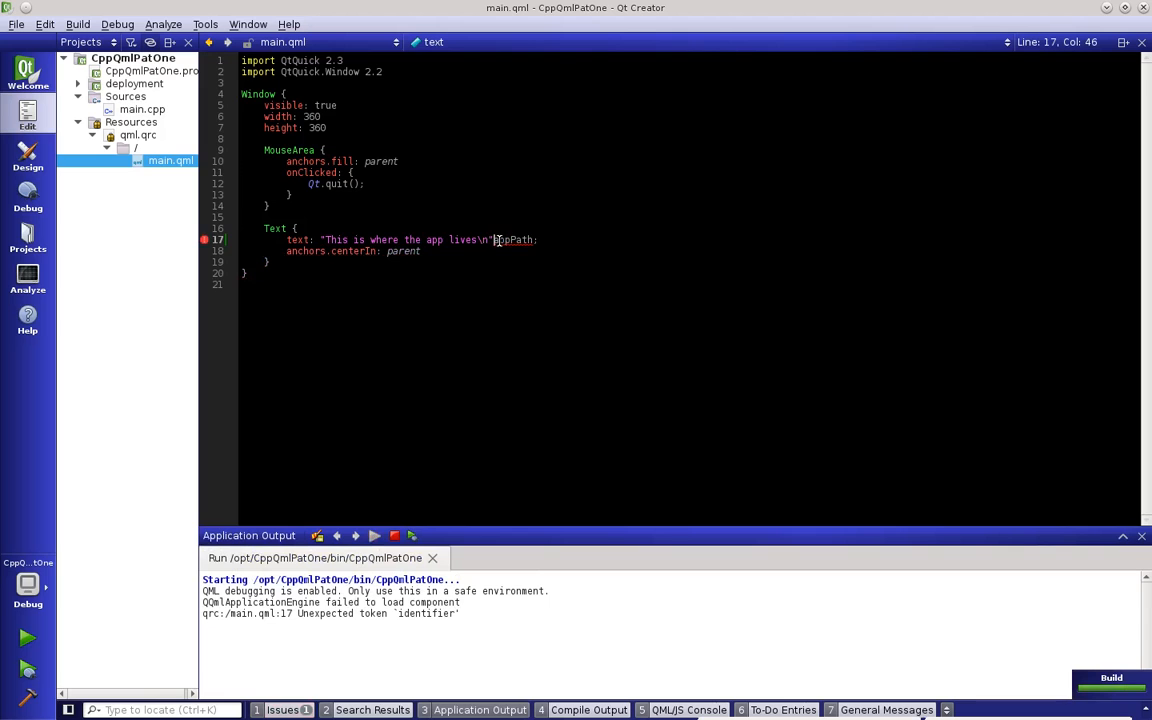
{"action": "type", "text": "+"}
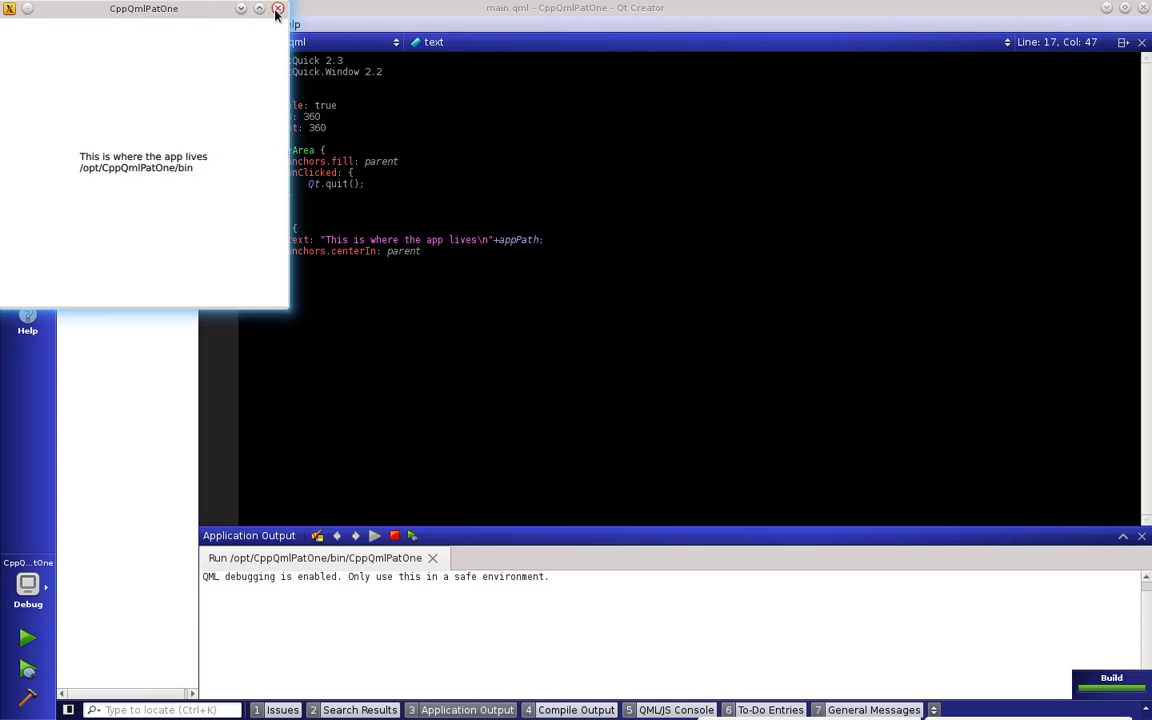
{"action": "left_click", "coordinate": [276, 8]}
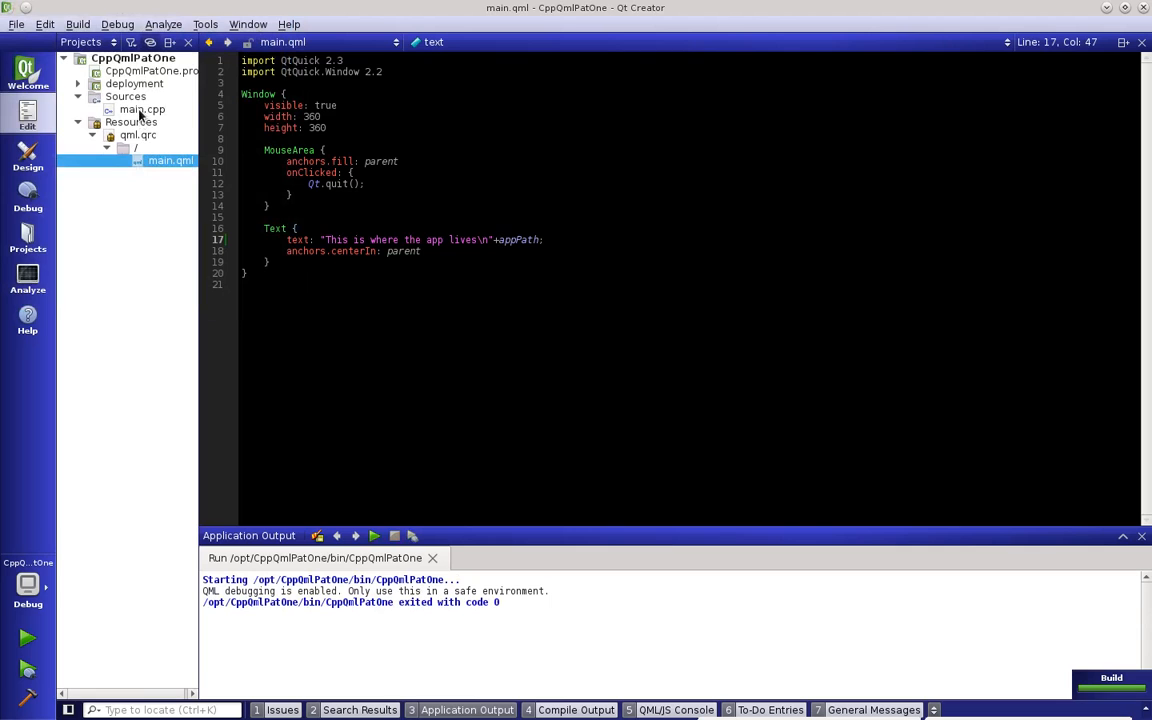
{"action": "mouse_move", "coordinate": [140, 108]}
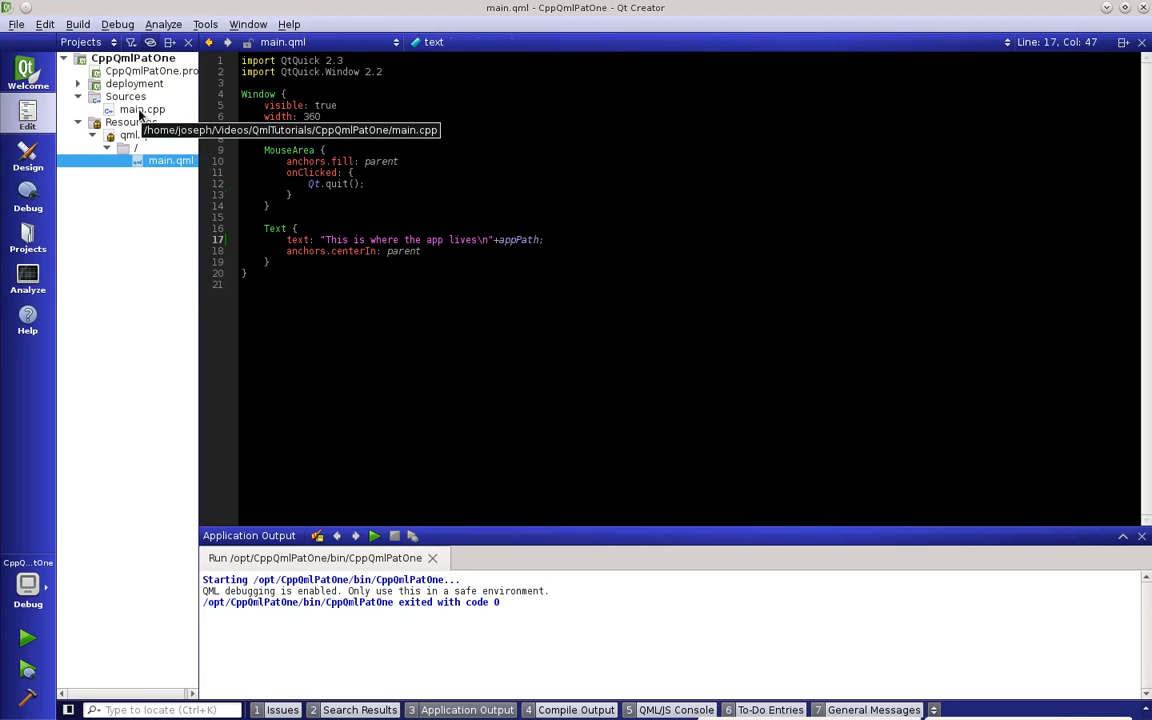
- In main.cpp, delete the commented-out qDebug line and highlight the setContextProperty call
{"action": "left_click", "coordinate": [140, 108]}
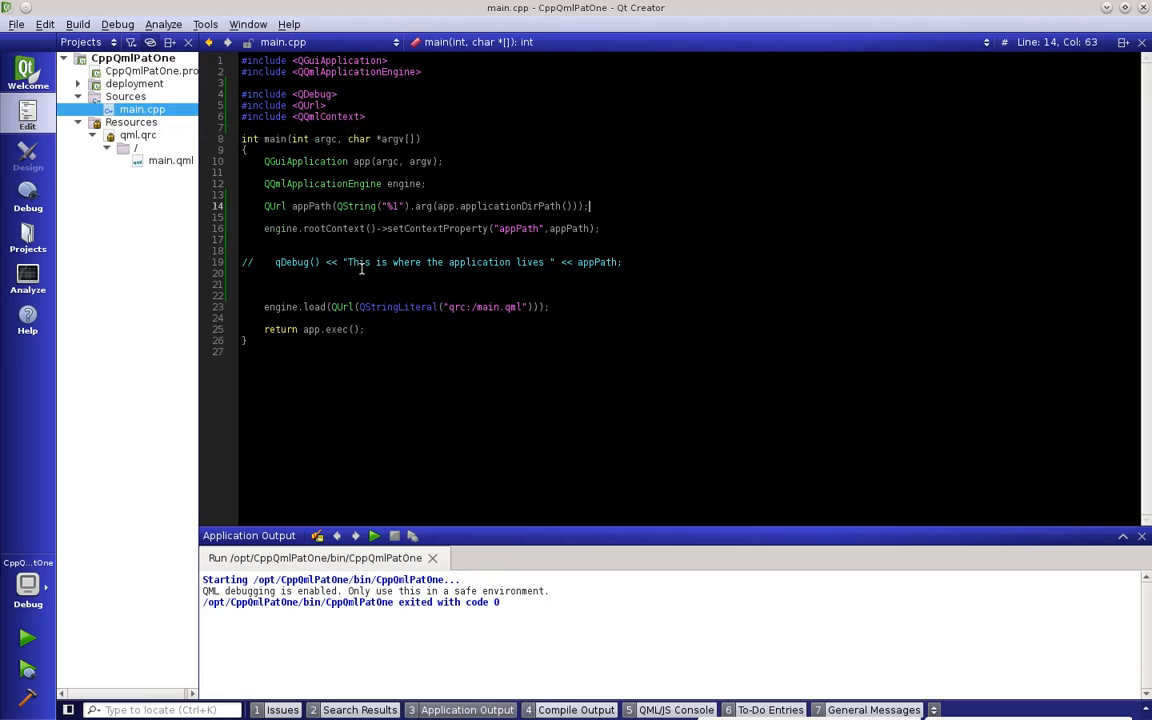
{"action": "double_click", "coordinate": [360, 262]}
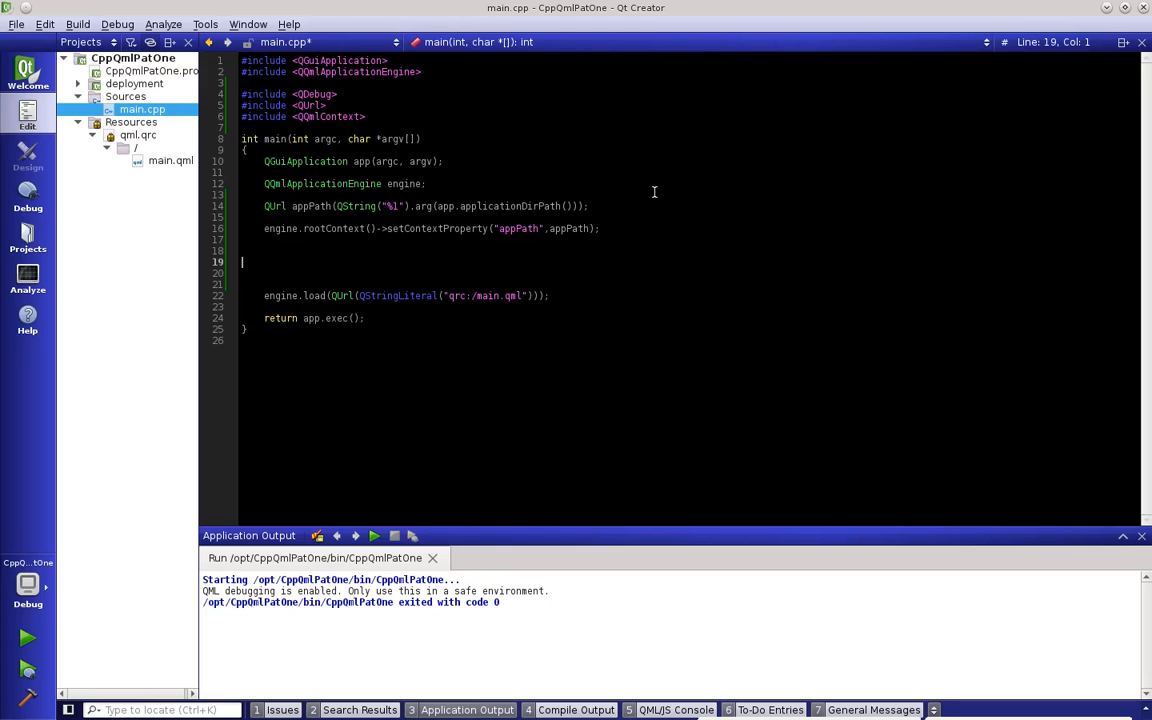
{"action": "mouse_move", "coordinate": [420, 236]}
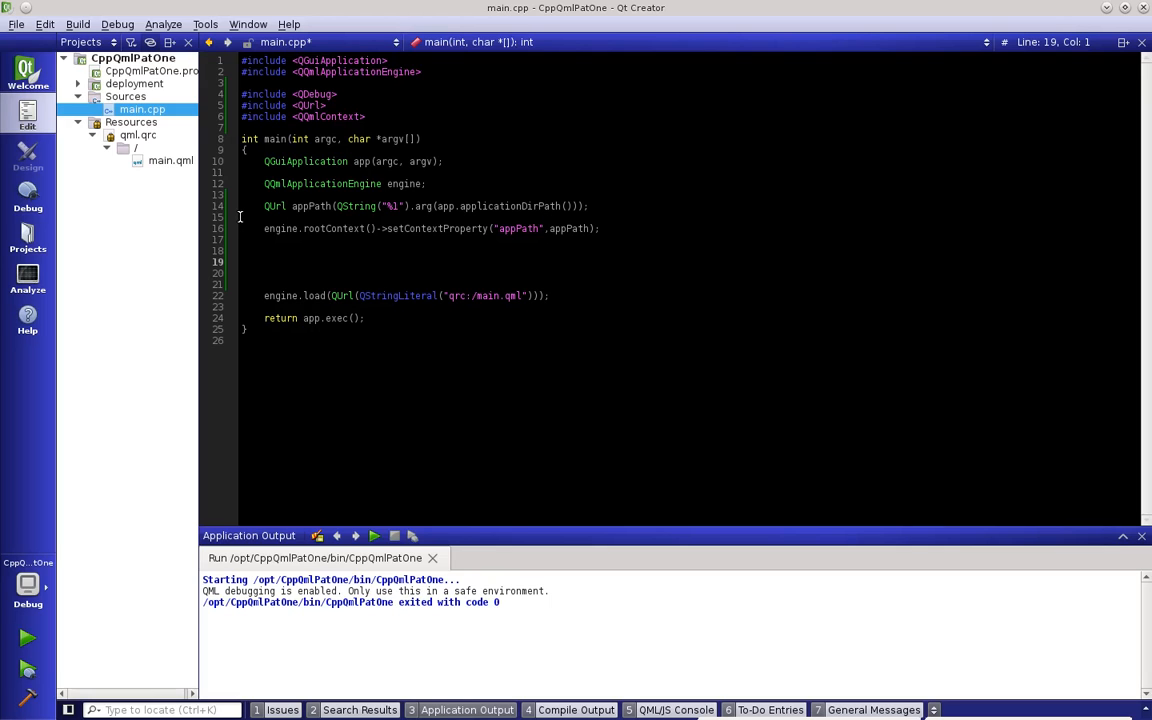
{"action": "mouse_move", "coordinate": [476, 414]}
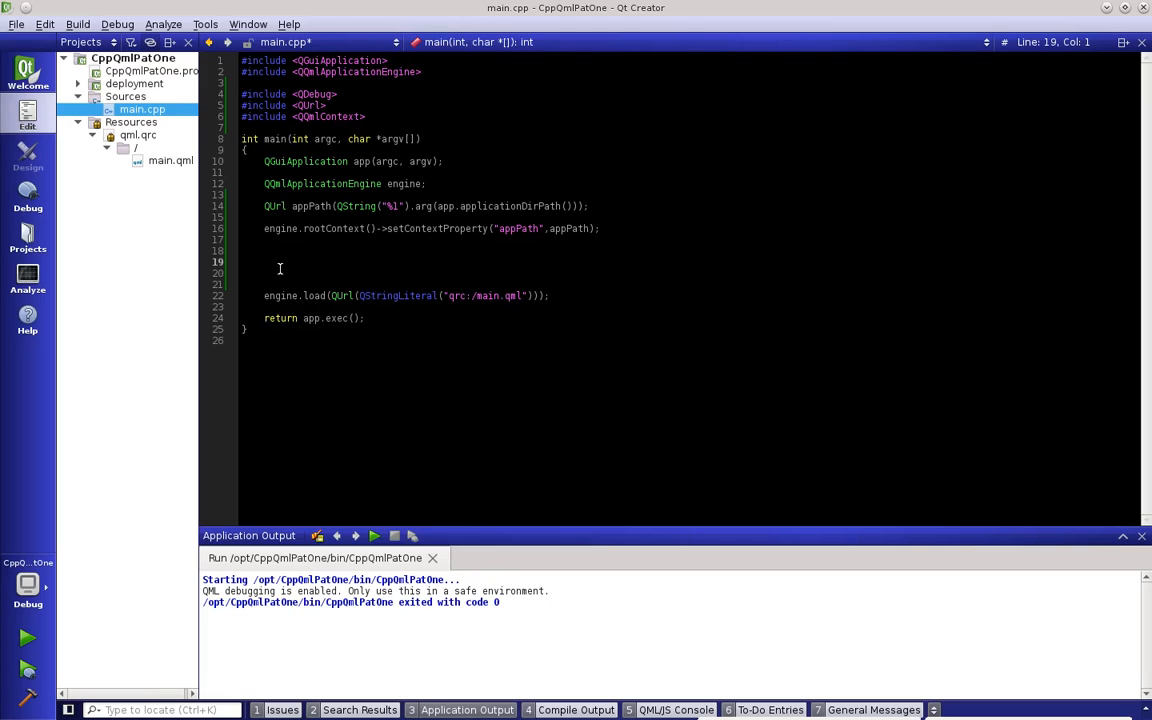
{"action": "mouse_move", "coordinate": [548, 190]}
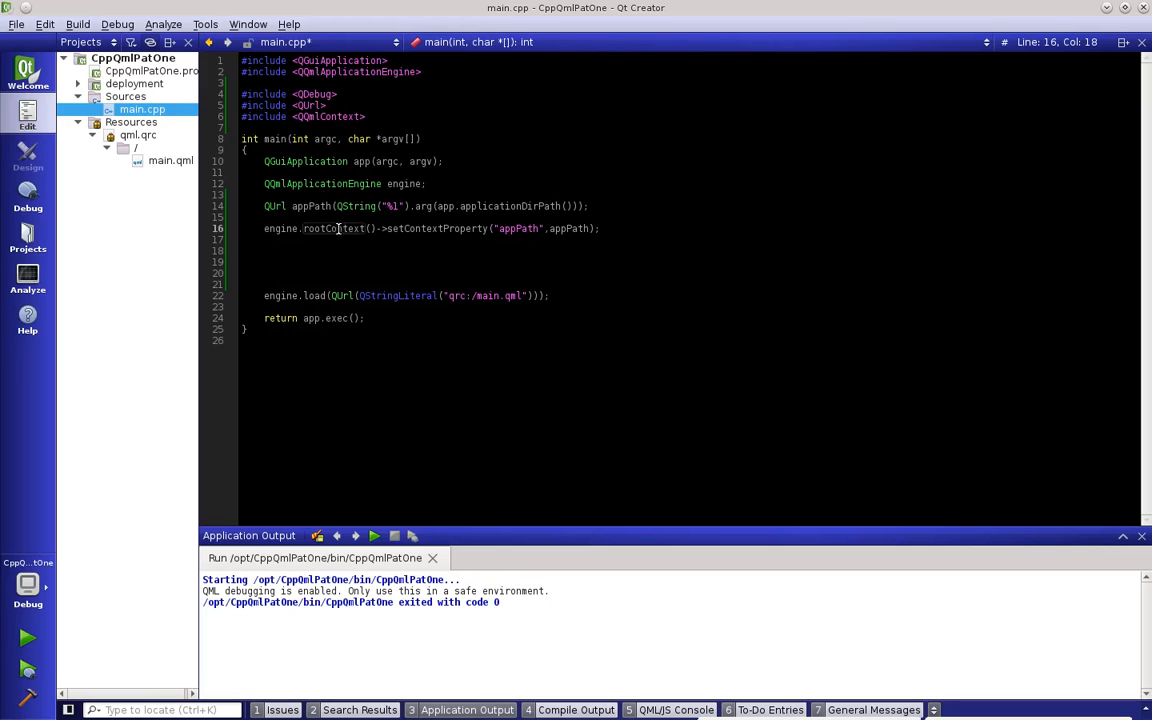
{"action": "double_click", "coordinate": [436, 228]}
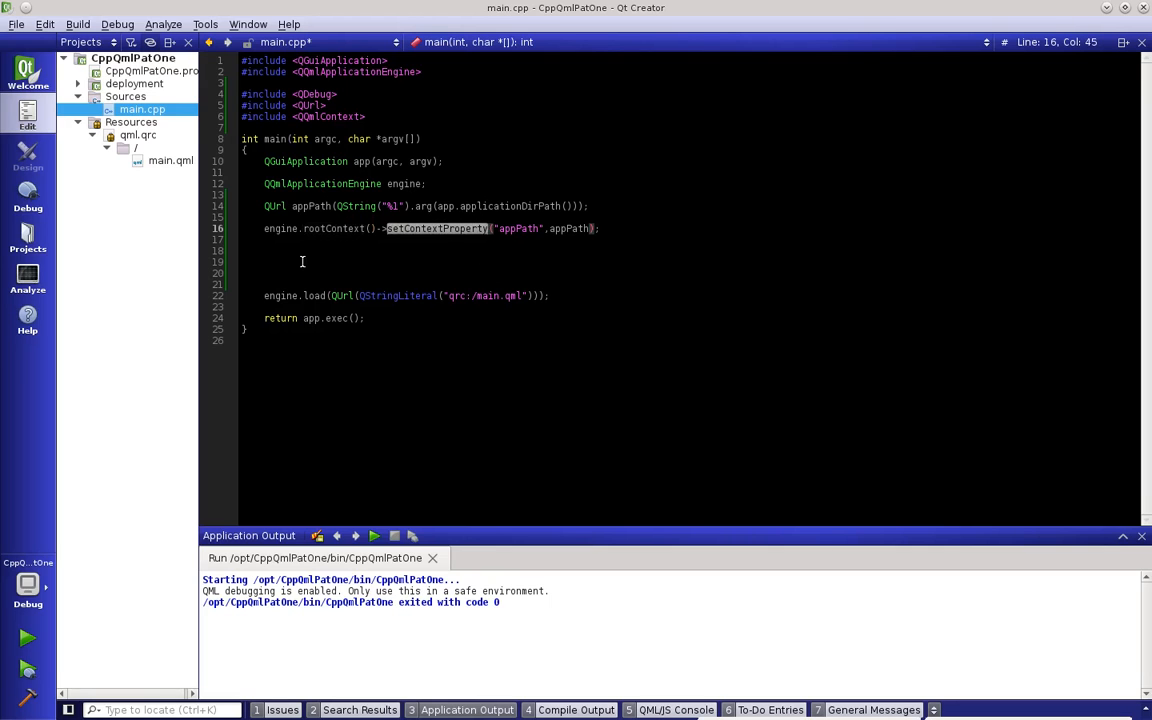